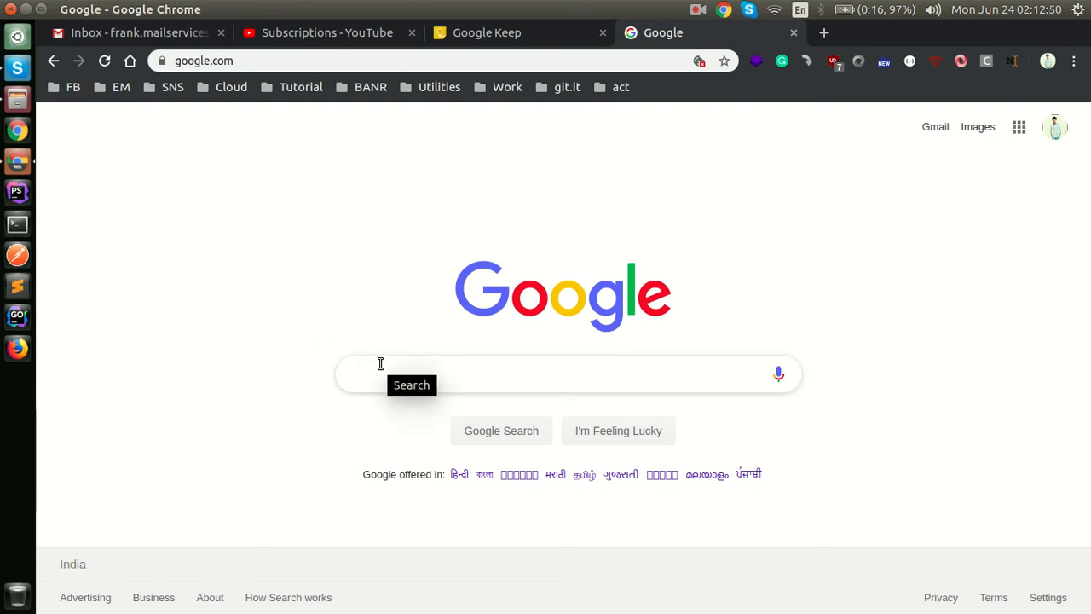
# - Search Google for 'golang' via the search box suggestion
pyautogui.click(553, 372)
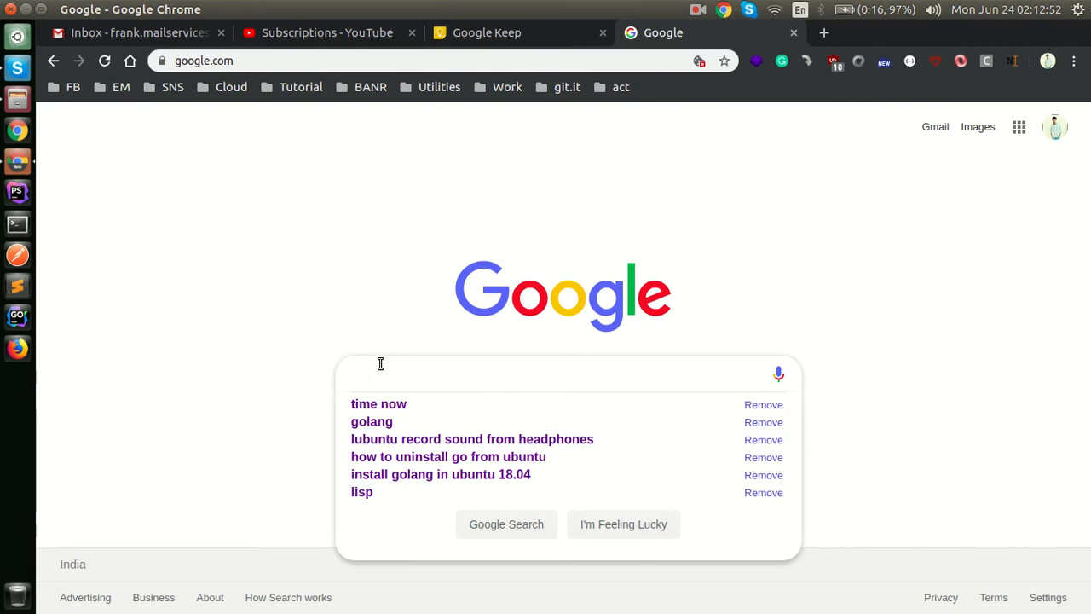
pyautogui.click(562, 373)
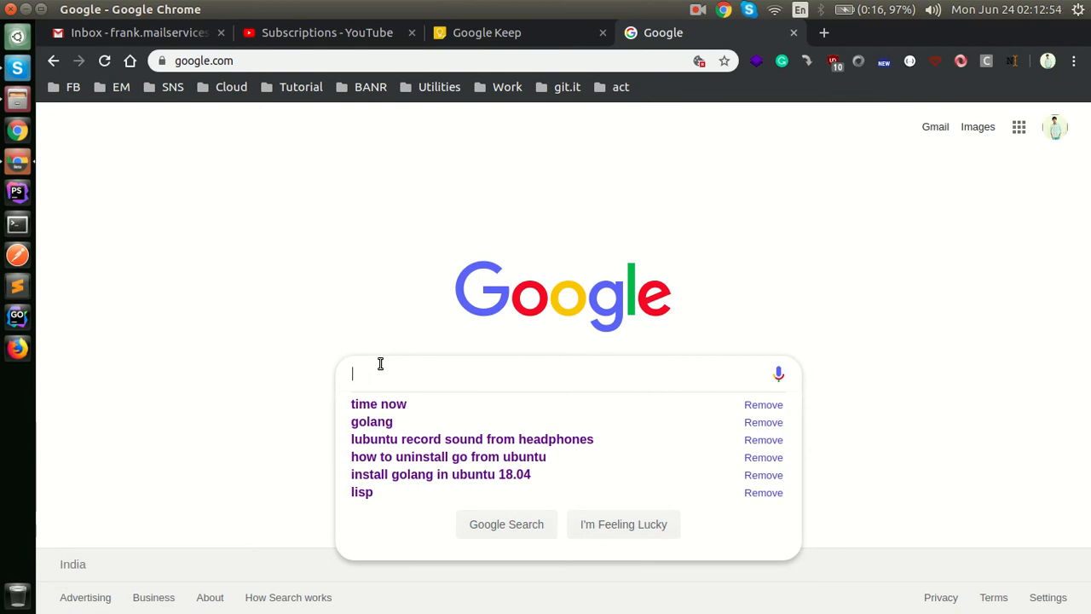
pyautogui.write('gola')
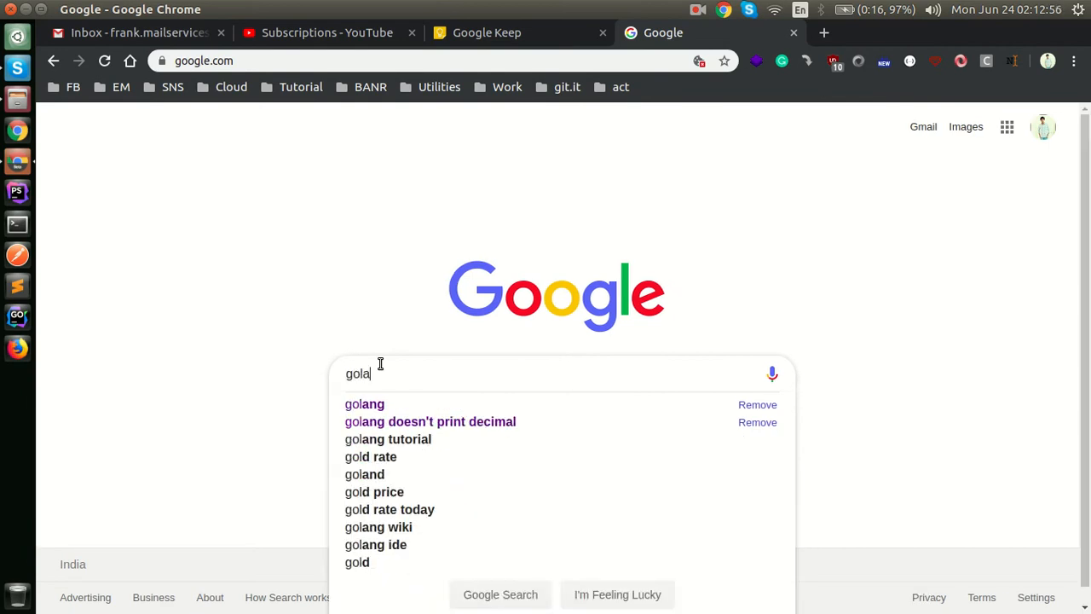
pyautogui.click(365, 404)
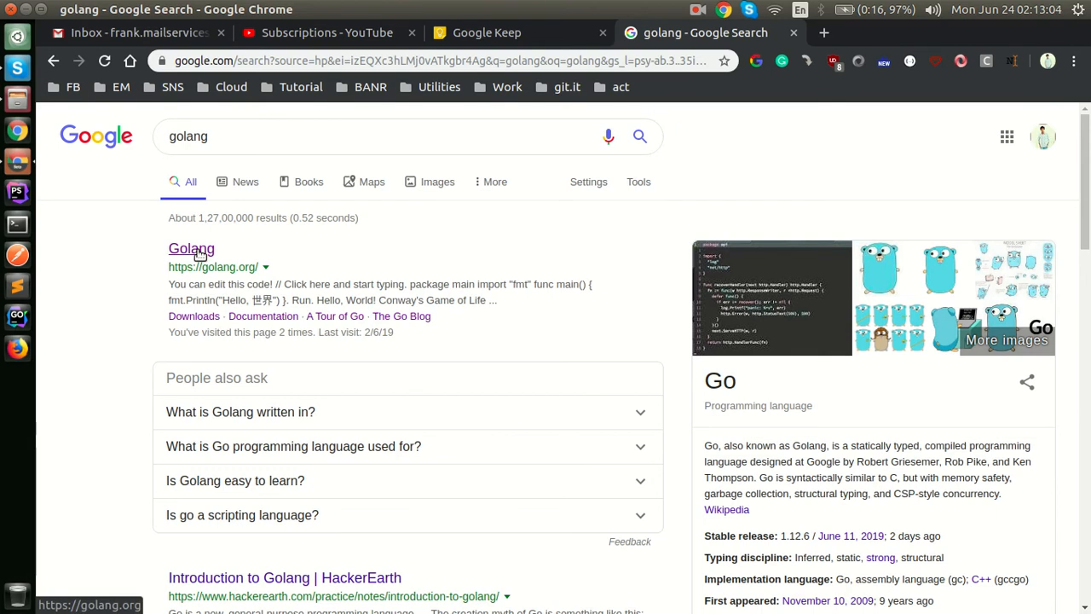
# - From the official Golang site, start downloading go1.12.6.linux-amd64.tar.gz from the downloads page
pyautogui.click(191, 249)
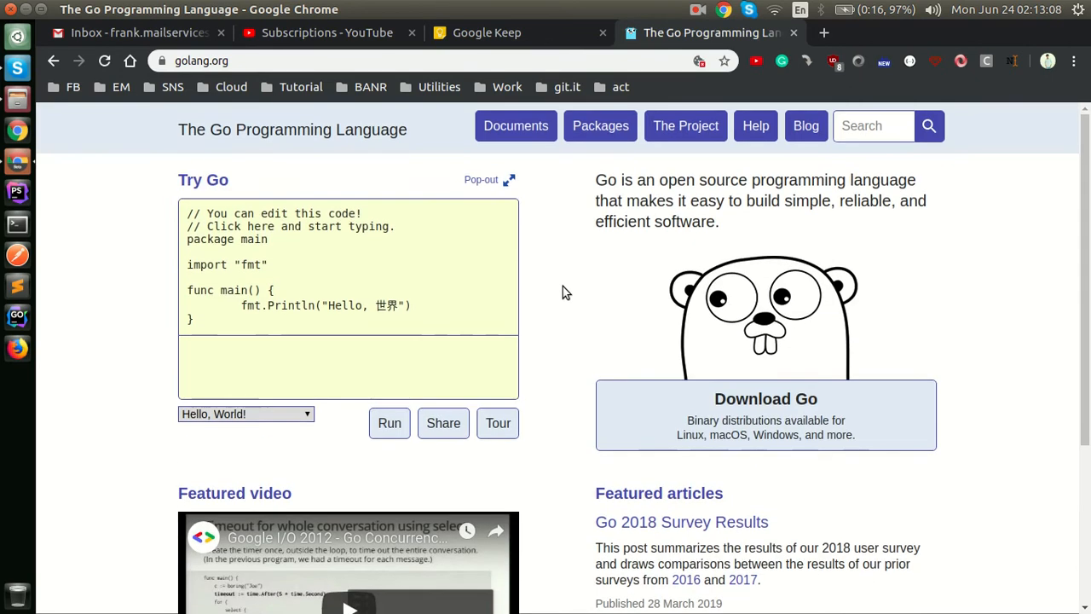
pyautogui.moveTo(528, 351)
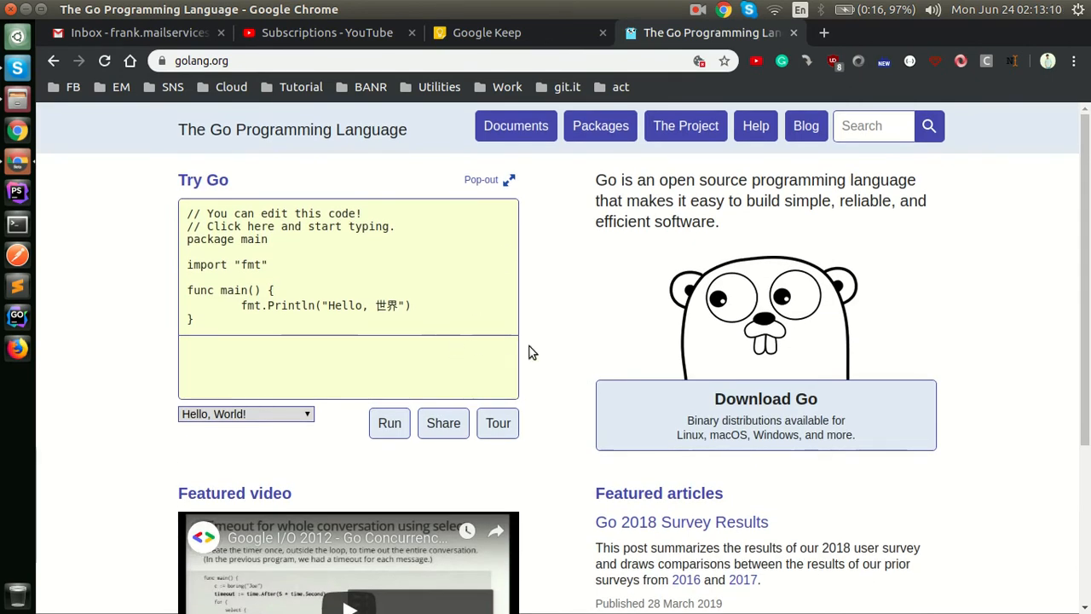
pyautogui.moveTo(576, 266)
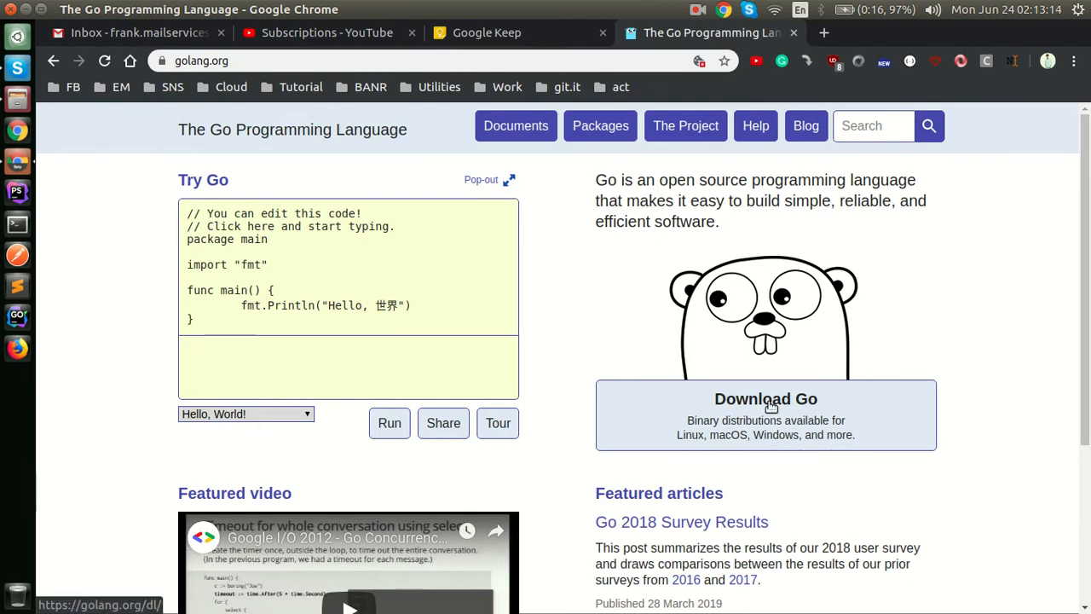
pyautogui.click(765, 399)
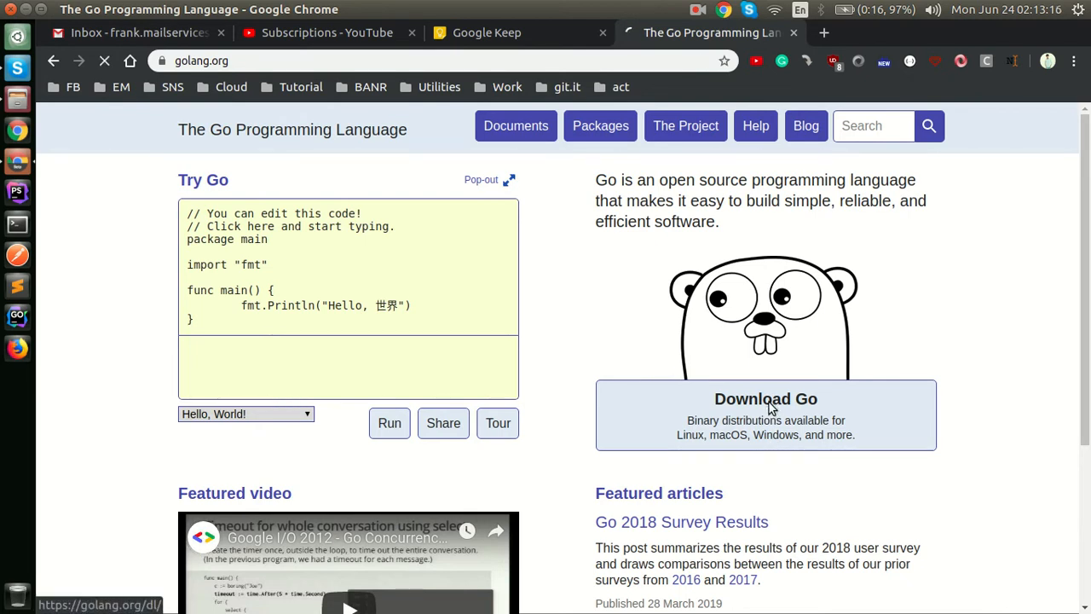
pyautogui.click(766, 399)
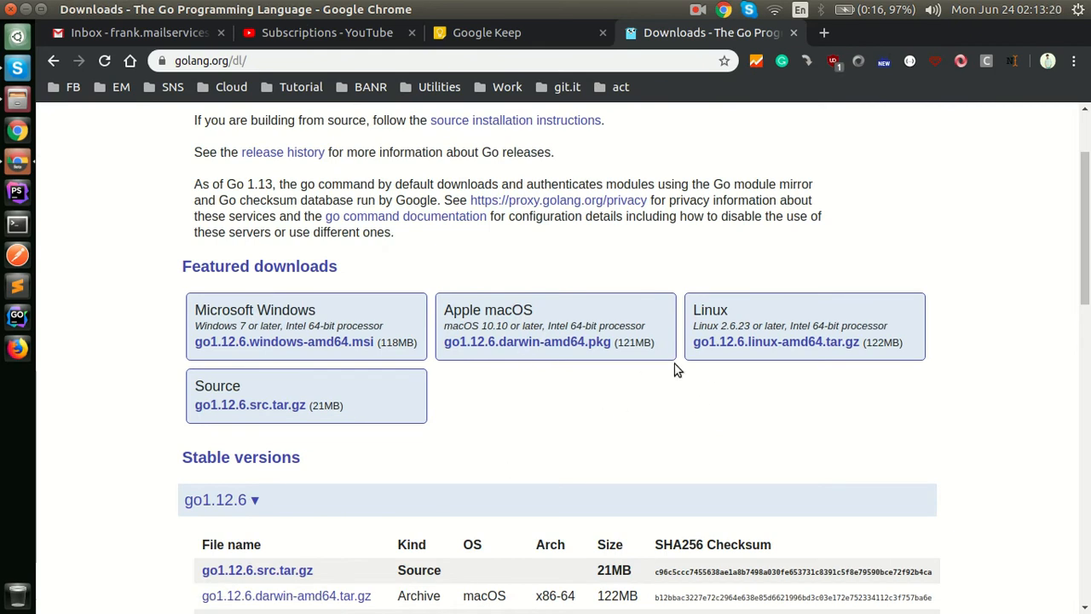
pyautogui.moveTo(840, 378)
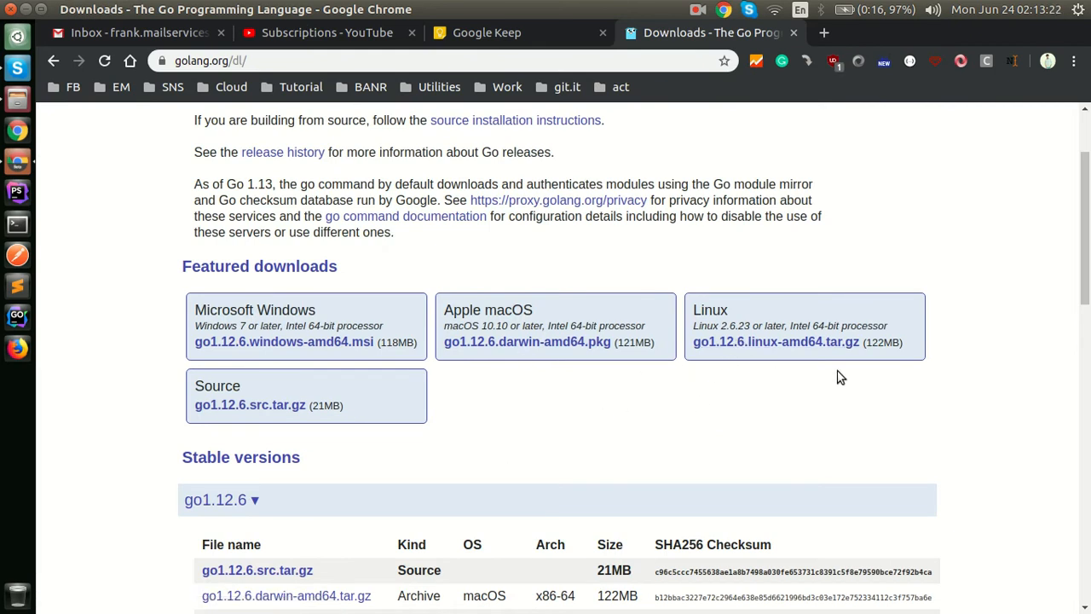
pyautogui.moveTo(845, 385)
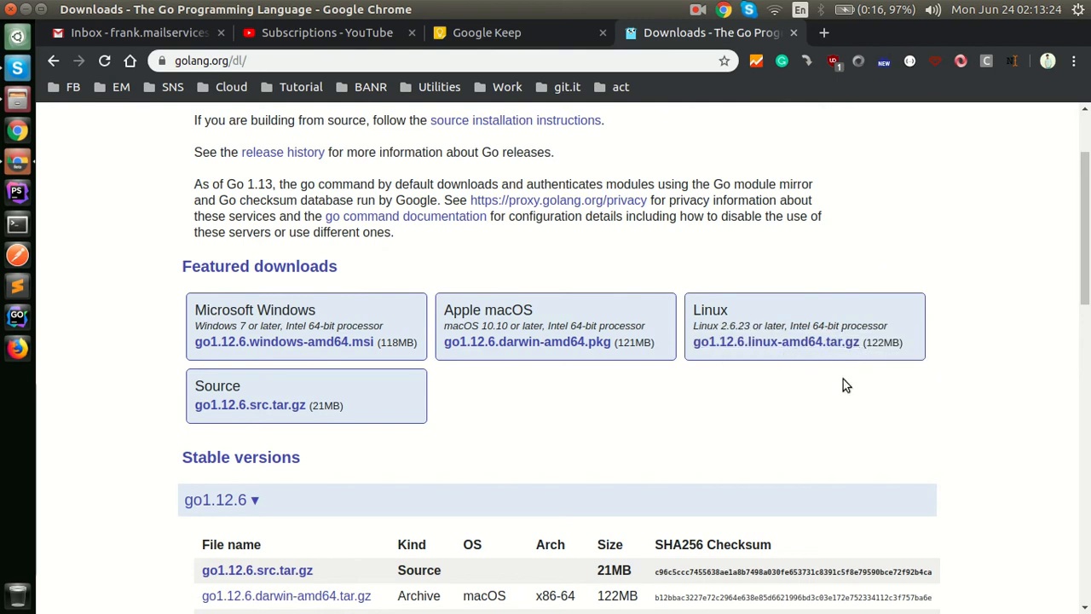
pyautogui.scroll(3)
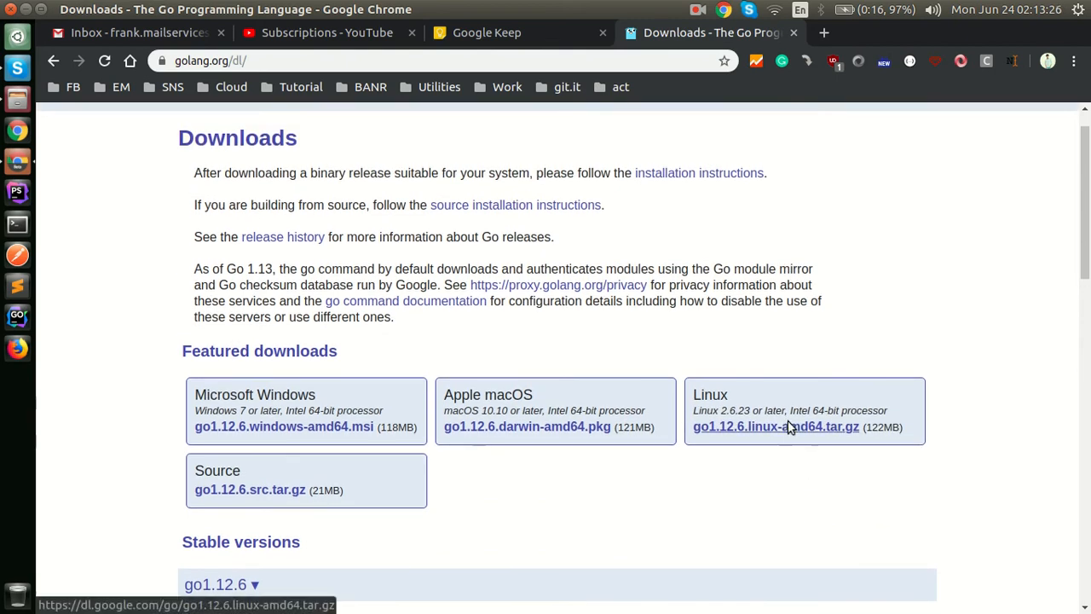
pyautogui.click(774, 427)
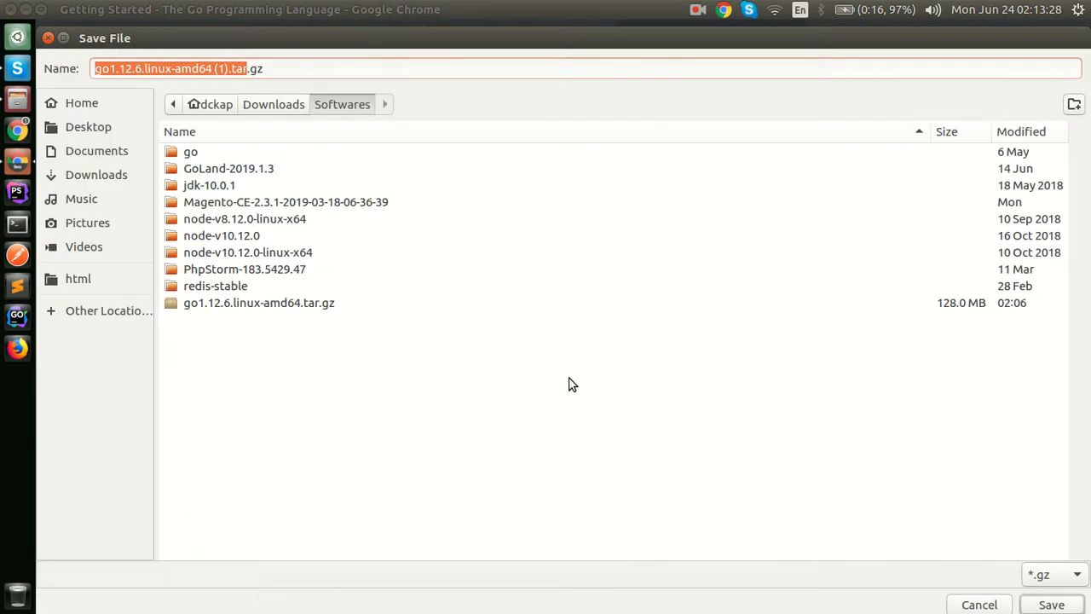
pyautogui.moveTo(760, 467)
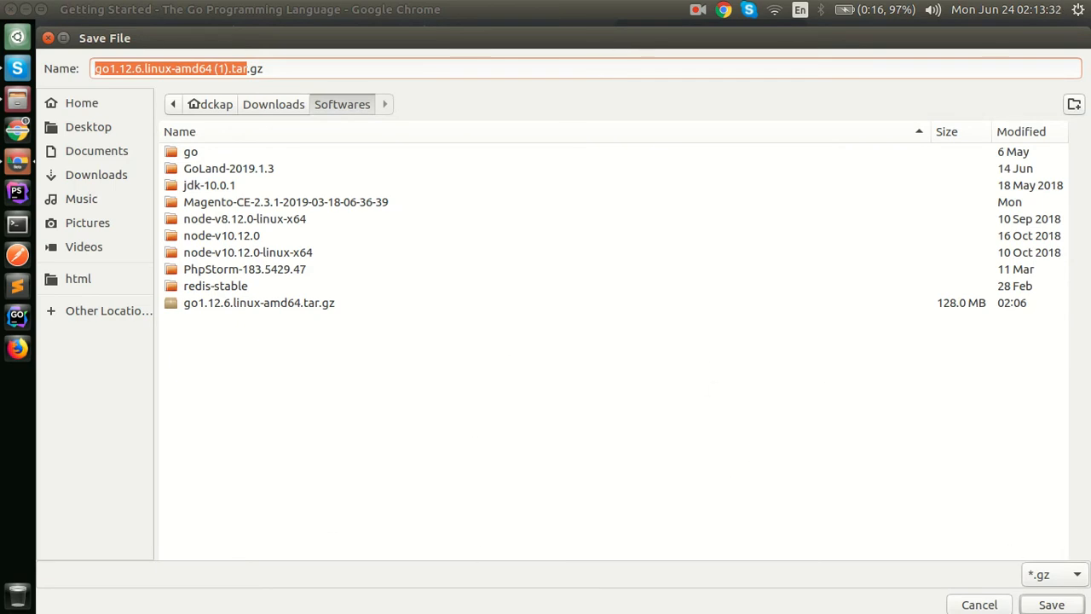
# - Save the archive to the Softwares folder and select the tar -C /usr/local extract command
pyautogui.click(1050, 603)
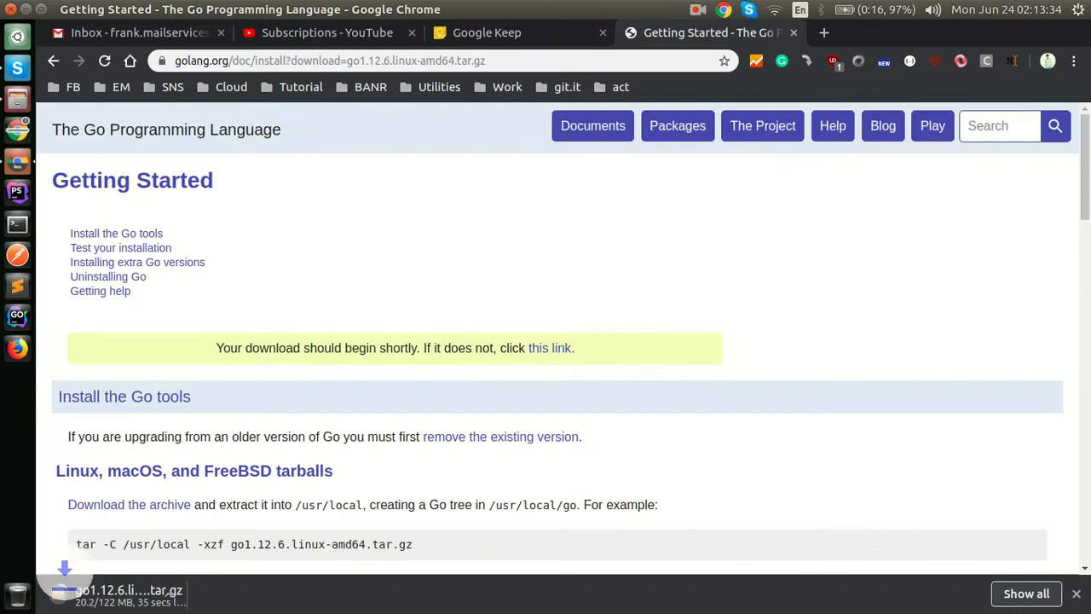
pyautogui.moveTo(484, 437)
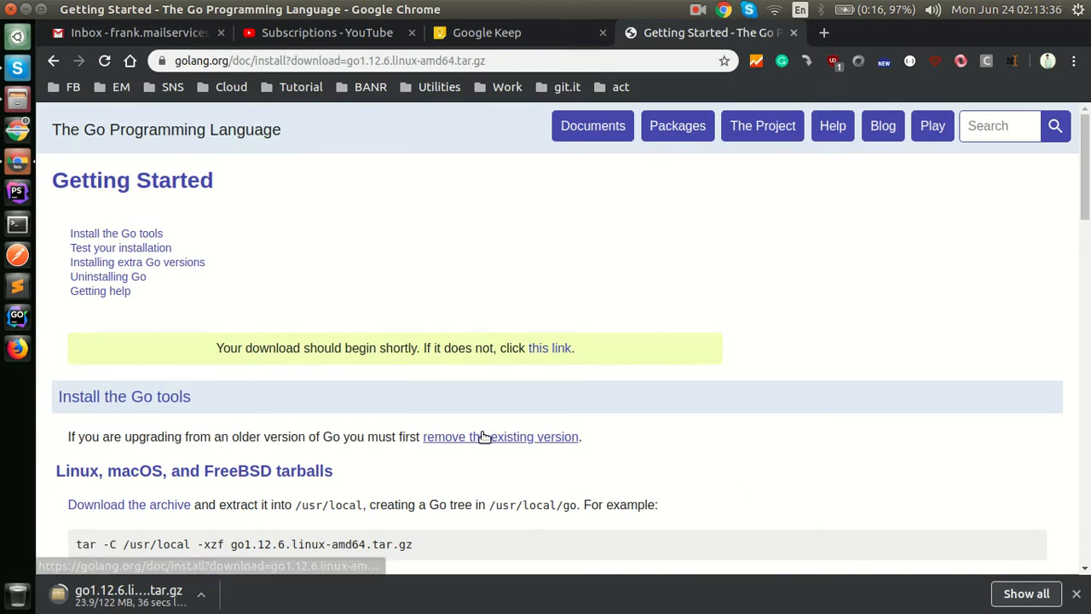
pyautogui.scroll(-3)
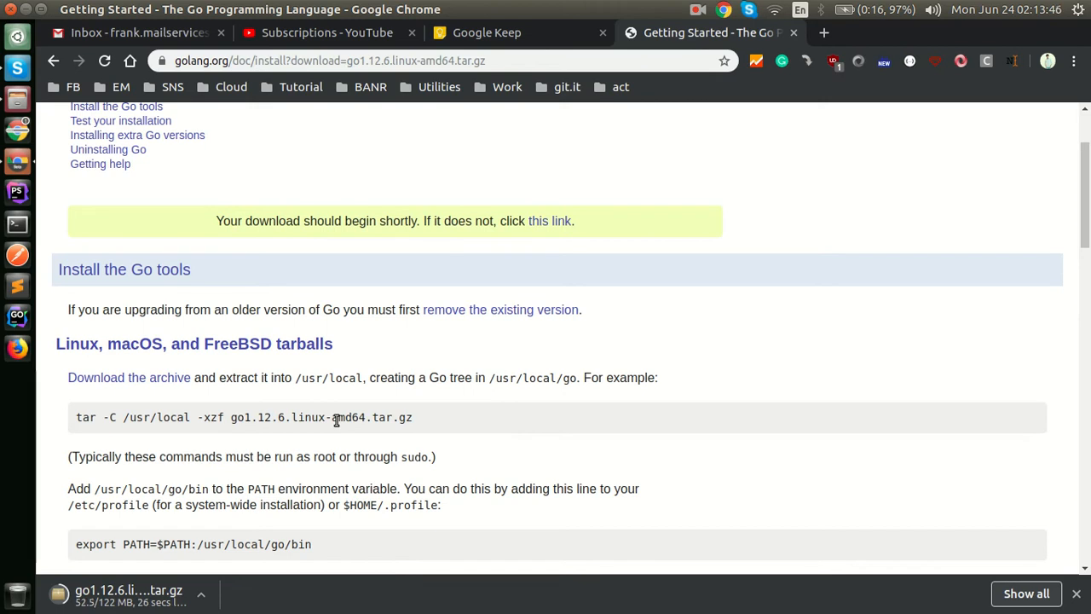
pyautogui.moveTo(252, 379)
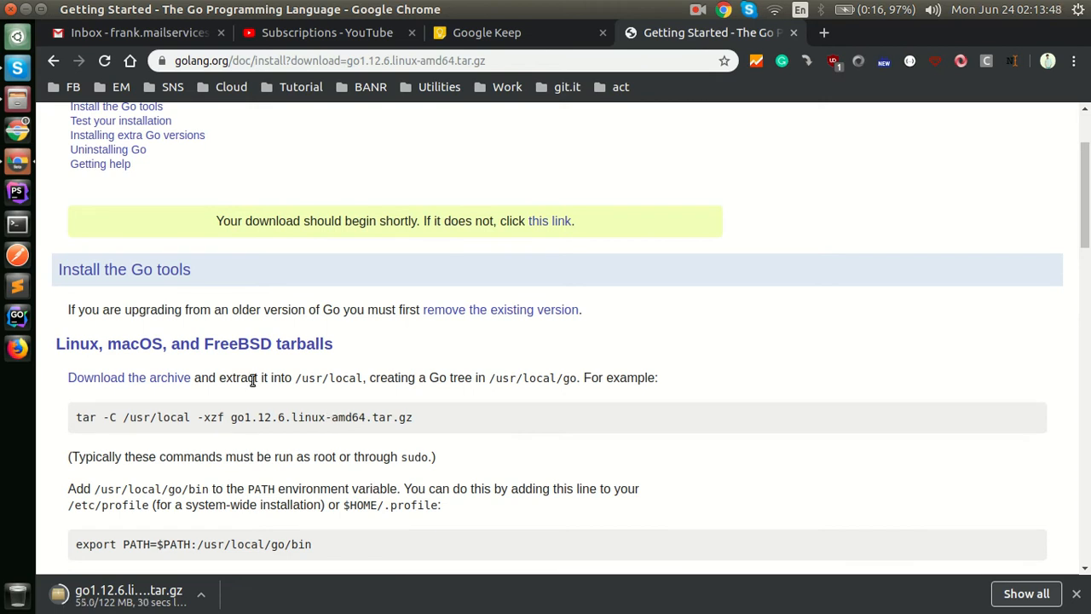
pyautogui.click(699, 11)
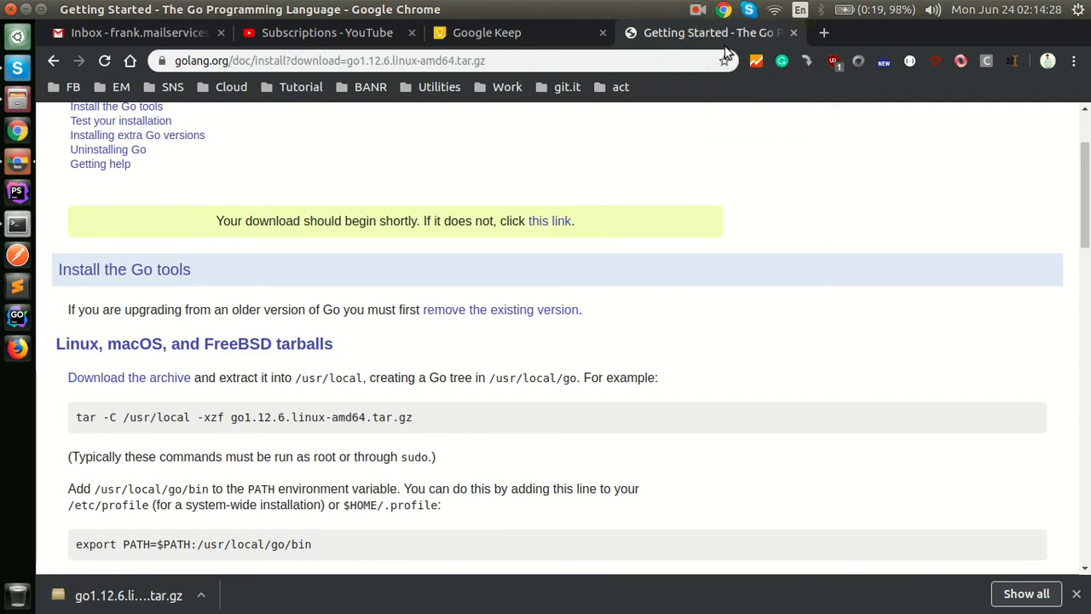
pyautogui.moveTo(358, 434)
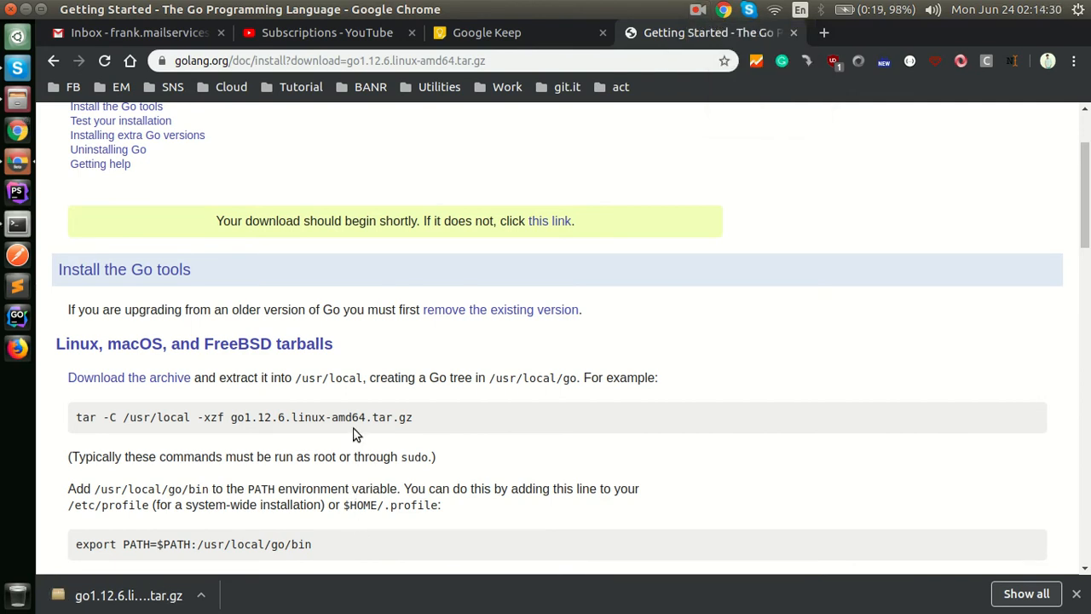
pyautogui.tripleClick(242, 416)
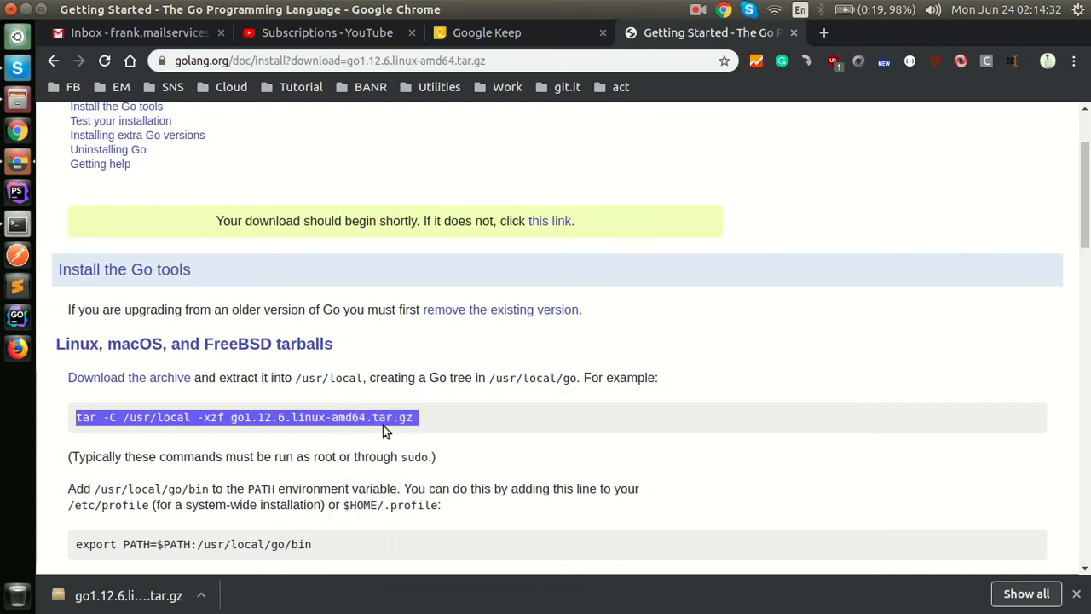
pyautogui.moveTo(394, 434)
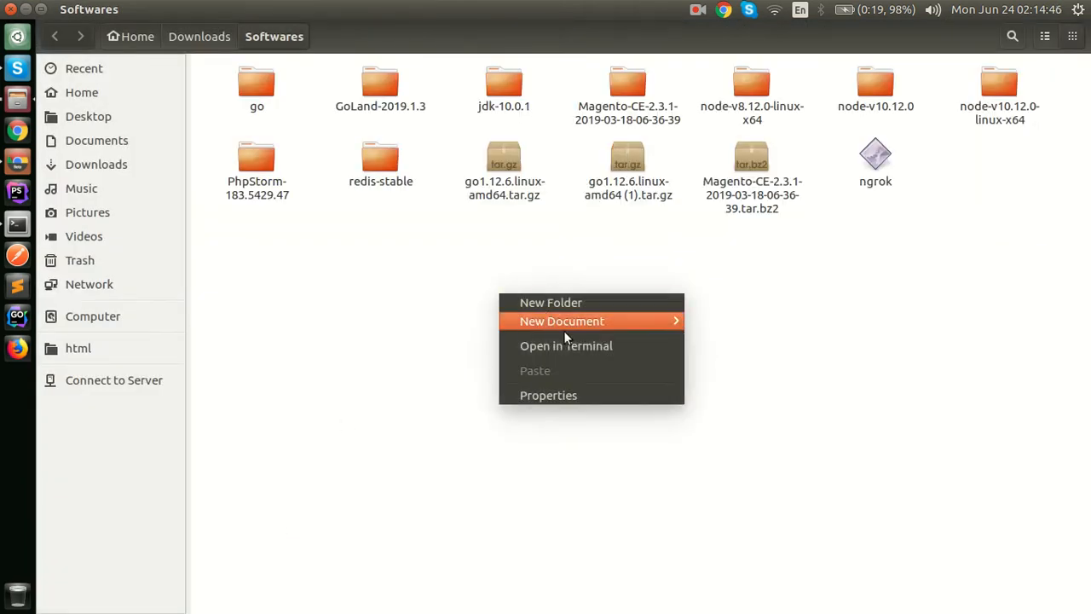
pyautogui.moveTo(565, 344)
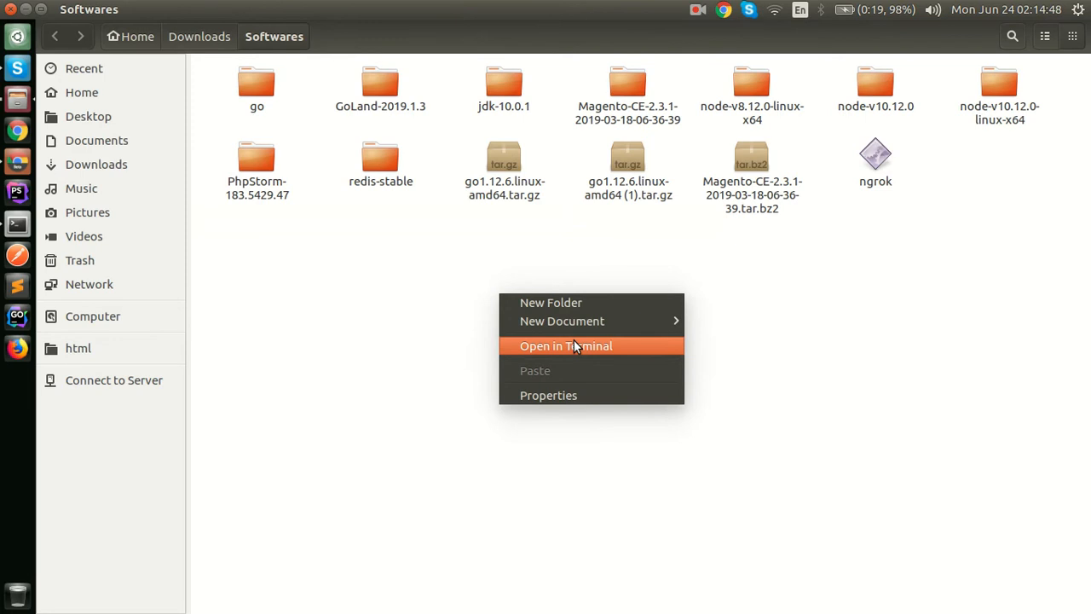
# - Open a terminal in the Softwares folder from the Files context menu
pyautogui.click(566, 344)
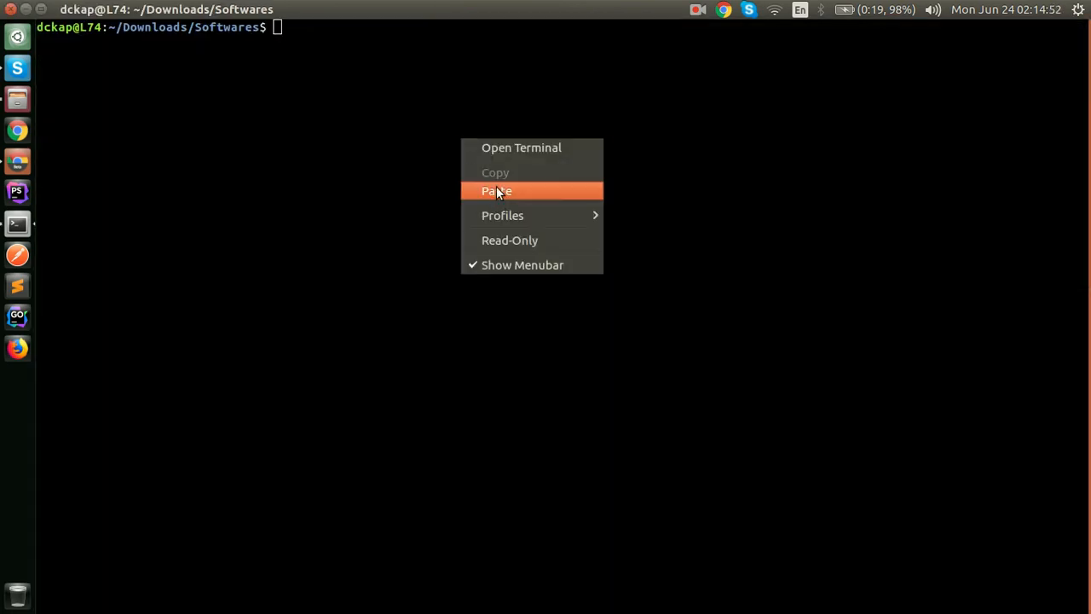
# - Run tar -C /usr/local -xzf go1.12.6.linux-amd64.tar.gz, which fails without permissions
pyautogui.click(496, 191)
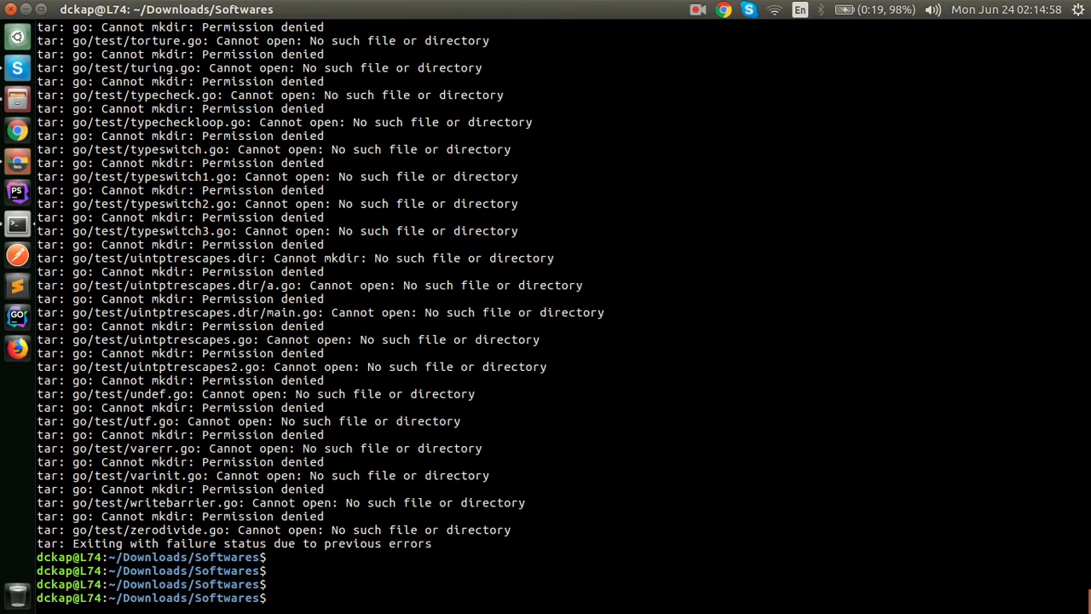
pyautogui.write('tar -C /usr/local -xzf go1.12.6.linux-amd64.tar.gz')
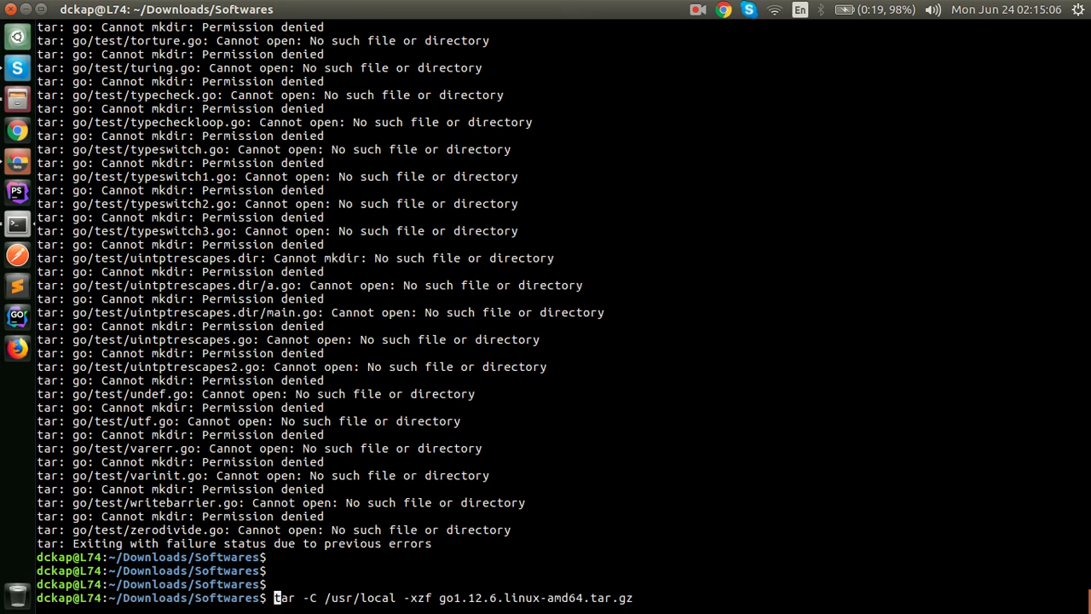
# - Rerun the tar extraction with sudo and authorize it with the password
pyautogui.write('sudo')
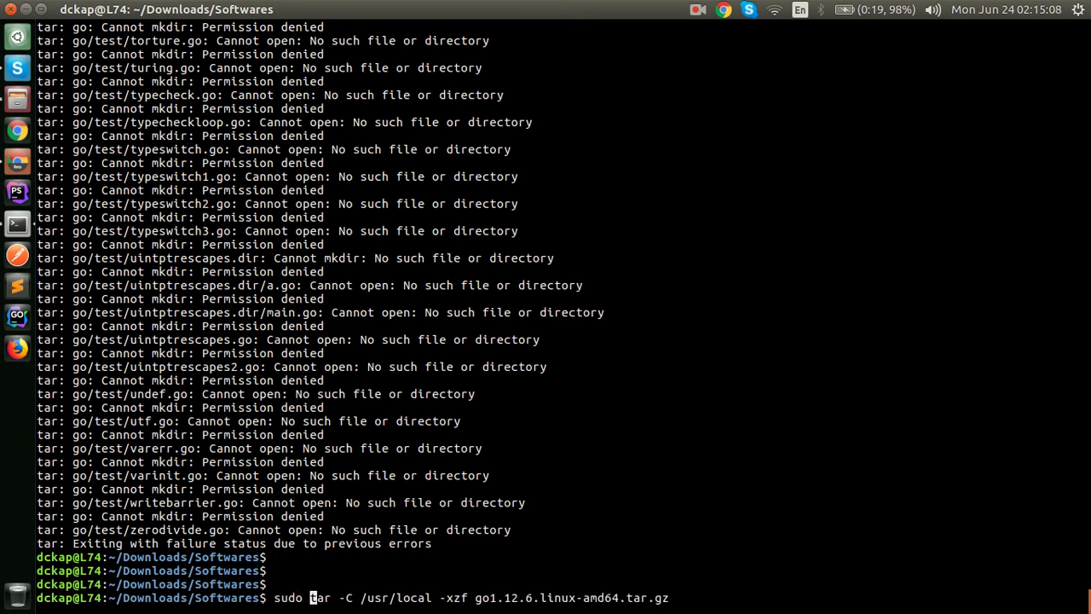
pyautogui.press('Return')
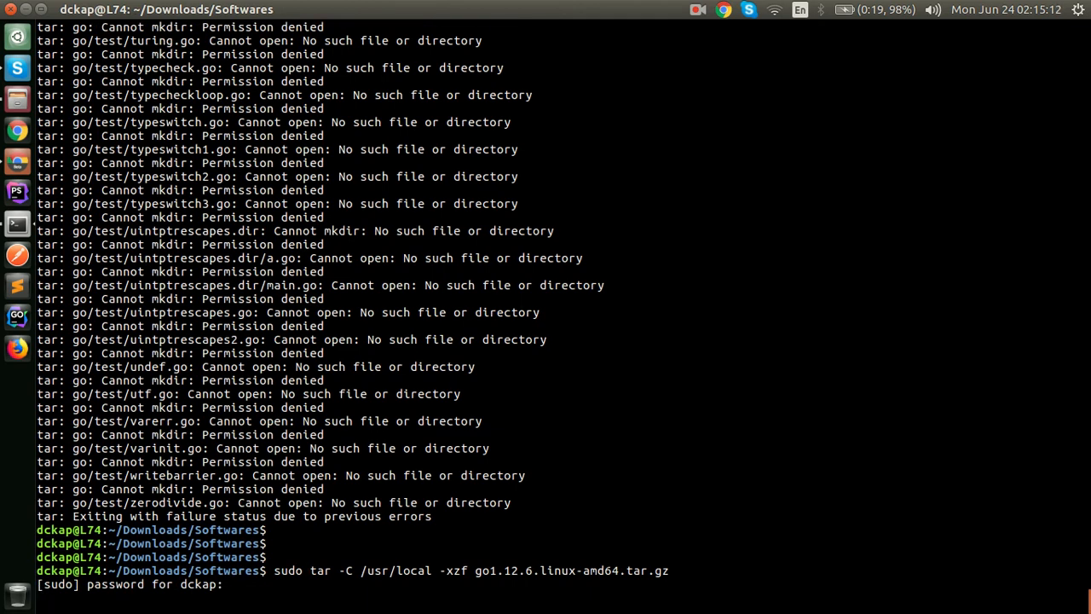
pyautogui.press('Return')
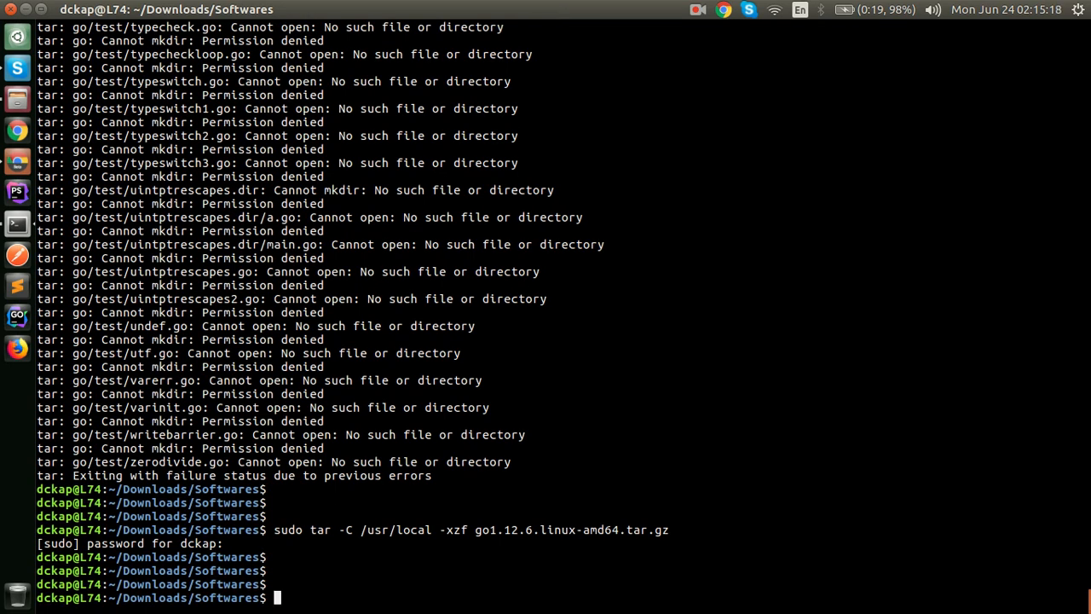
# - Navigate into /usr/local/go/bin and list its go, godoc and gofmt binaries
pyautogui.write('cd')
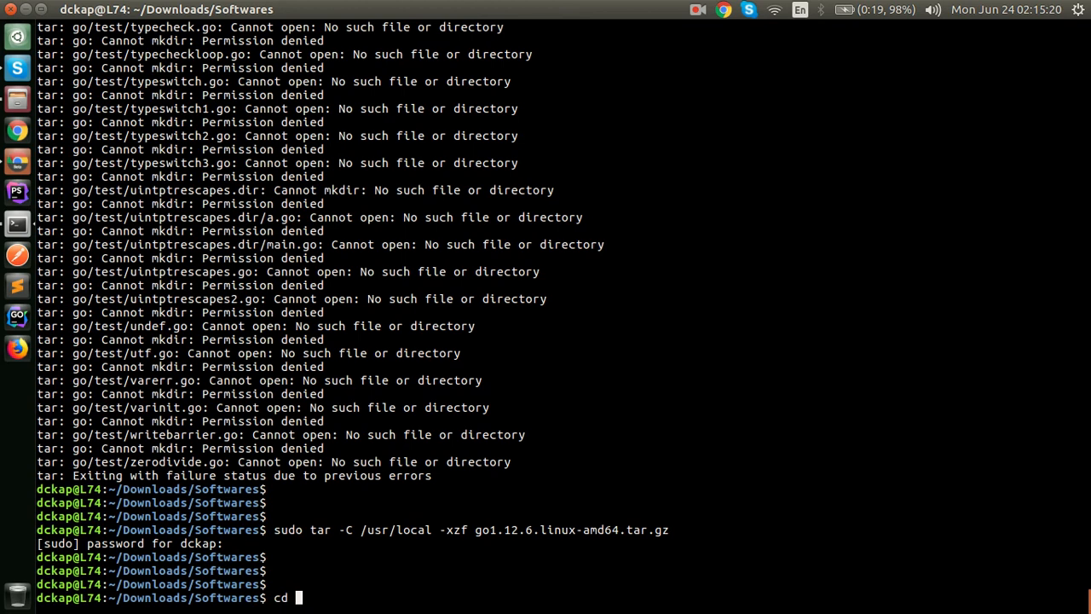
pyautogui.write('/usr/local')
pyautogui.write('ll')
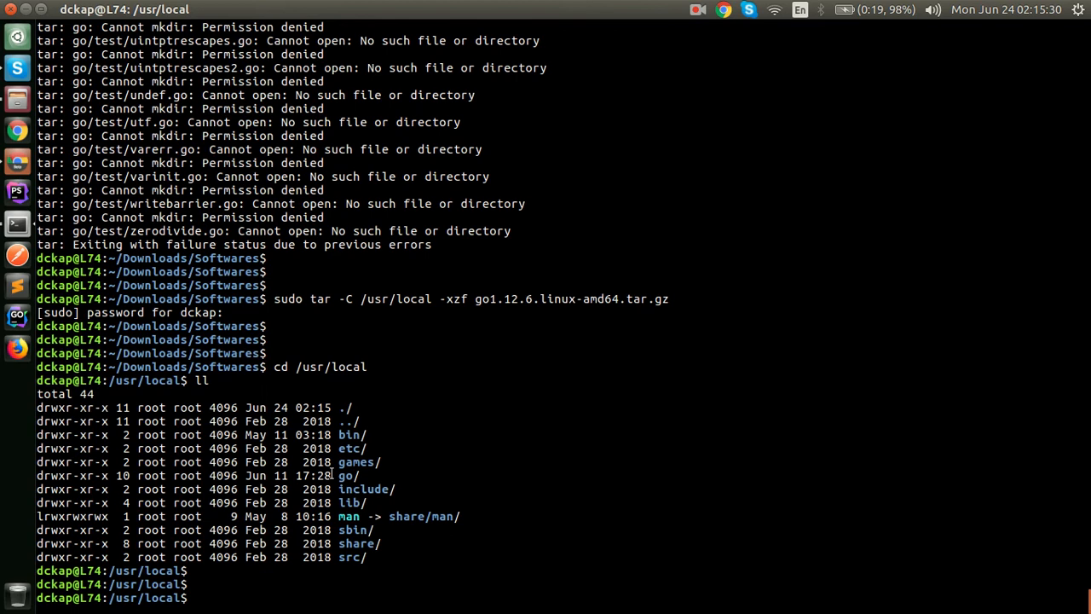
pyautogui.write('c')
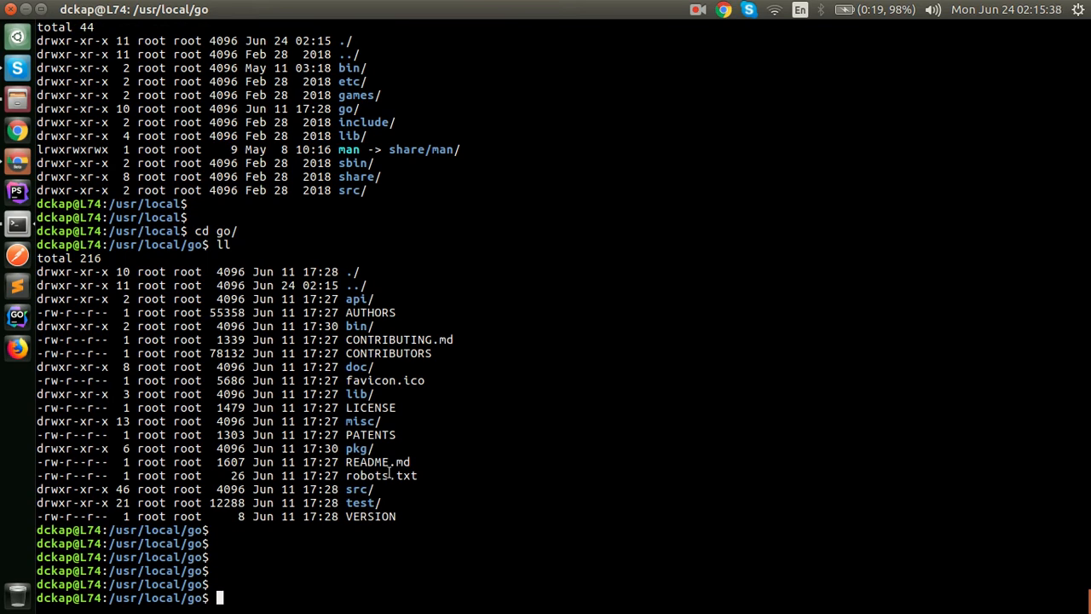
pyautogui.write('cd bin/')
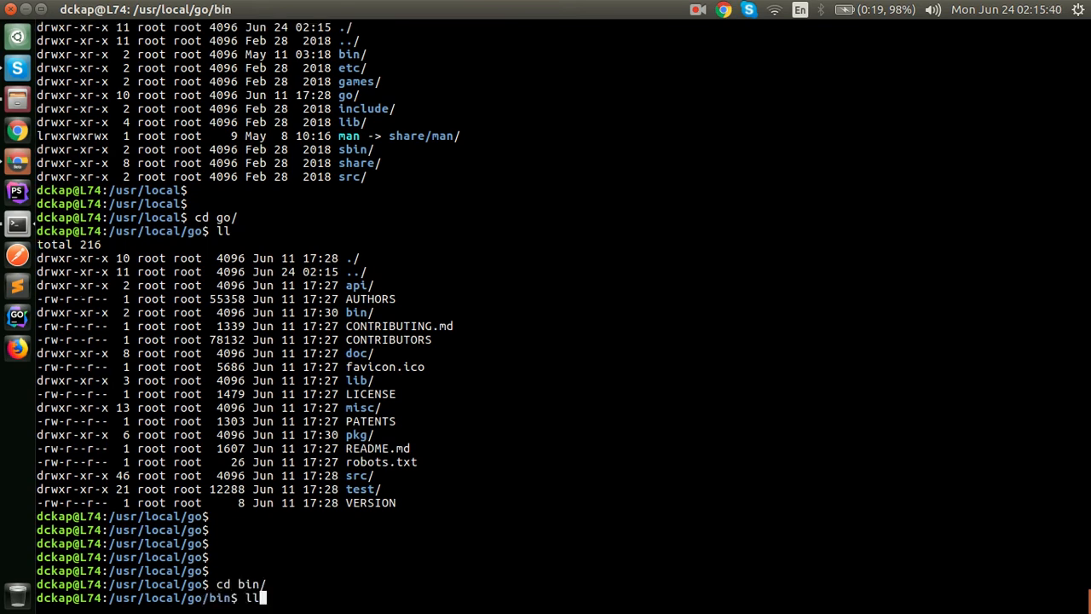
pyautogui.press('Return')
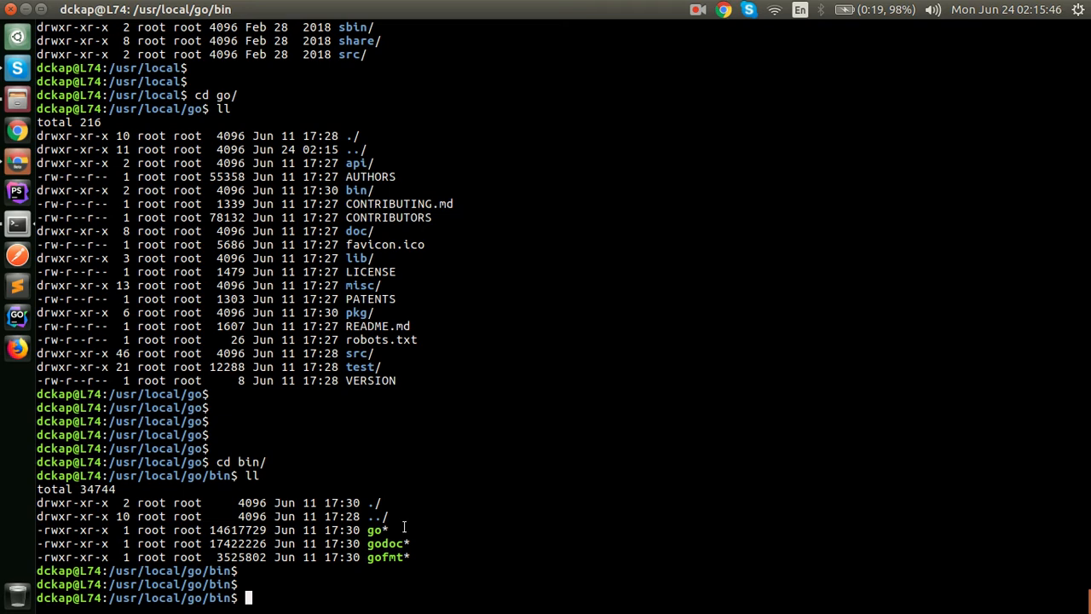
# - Run ./go from the bin folder, reporting go1.12.6, then cd back home
pyautogui.write('.')
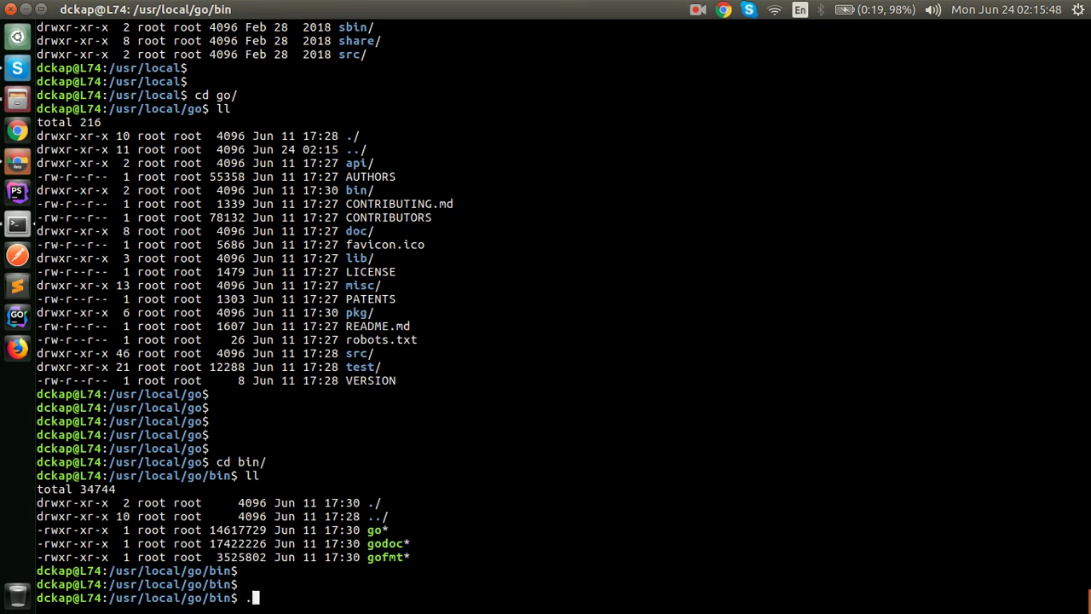
pyautogui.write('/go')
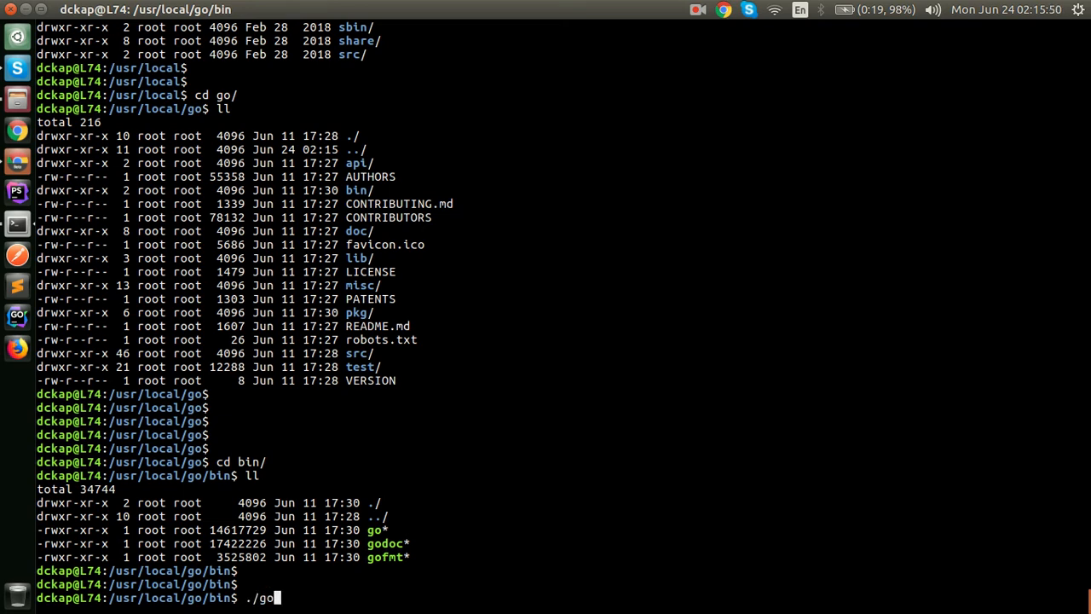
pyautogui.press('Return')
pyautogui.write('./go version')
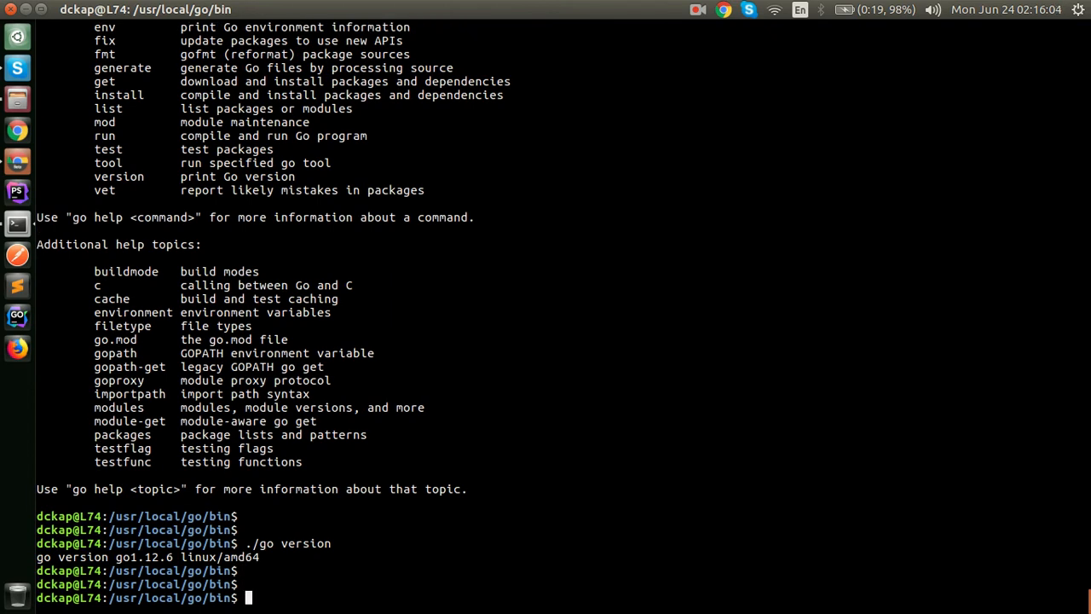
pyautogui.write('c')
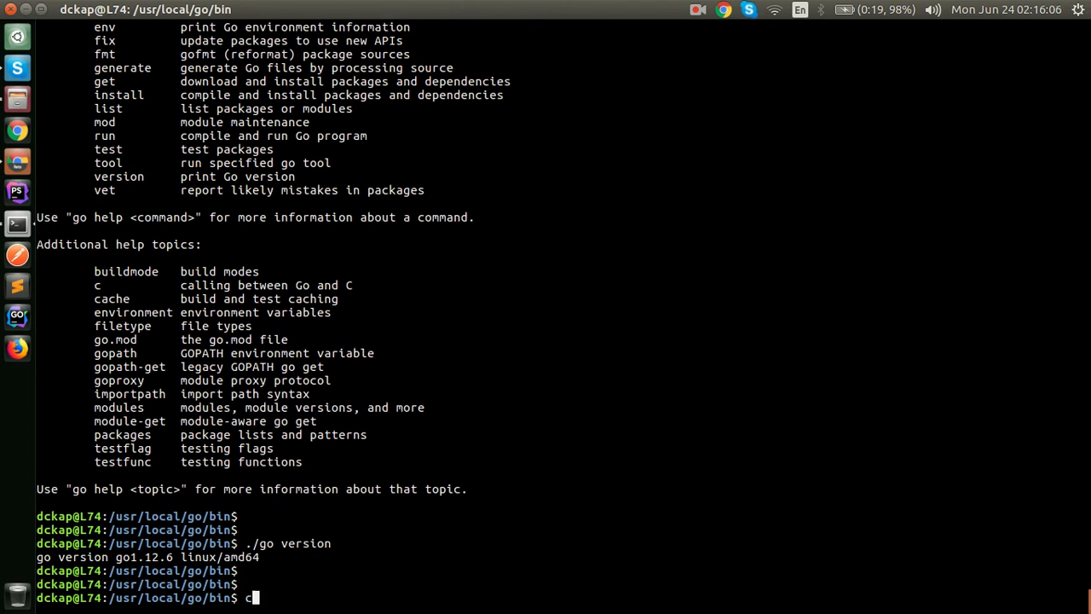
pyautogui.press('Return')
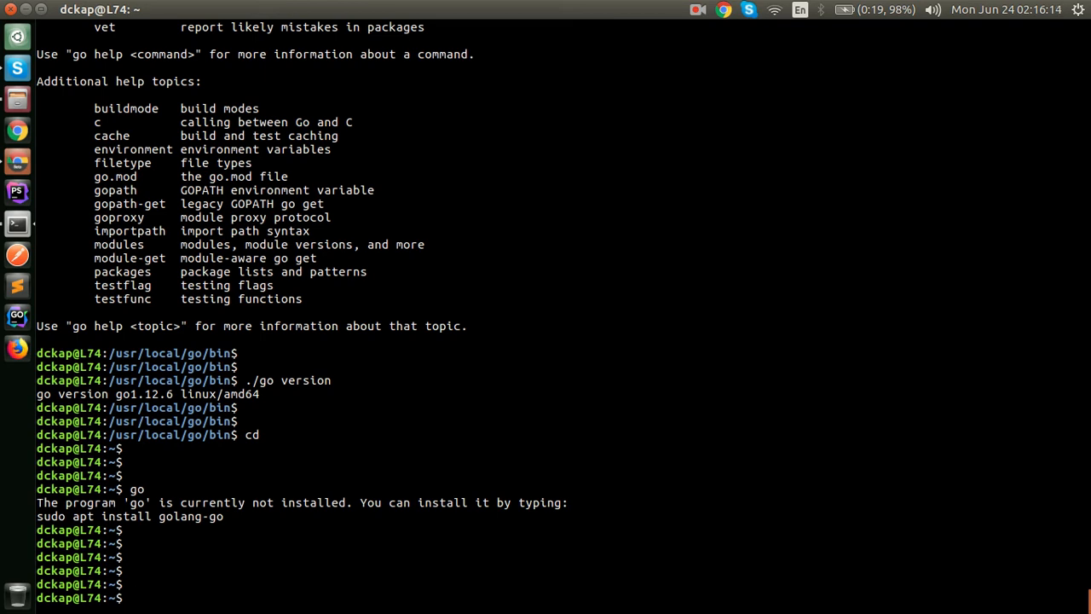
# - Confirm plain go isn't found at home and reread the install guide's PATH instructions in Chrome
pyautogui.write('go')
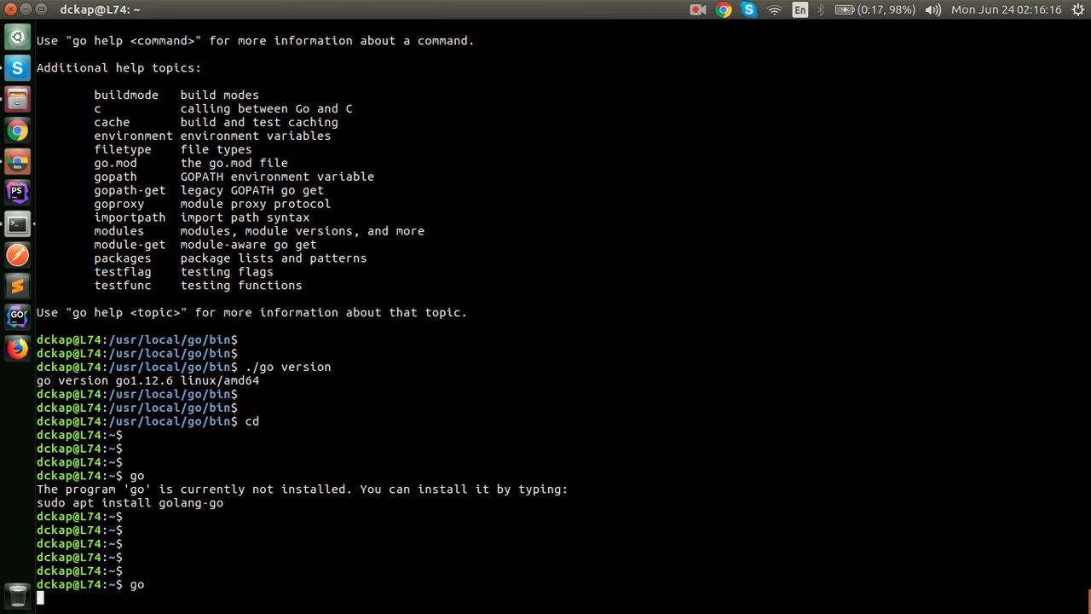
pyautogui.press('Return')
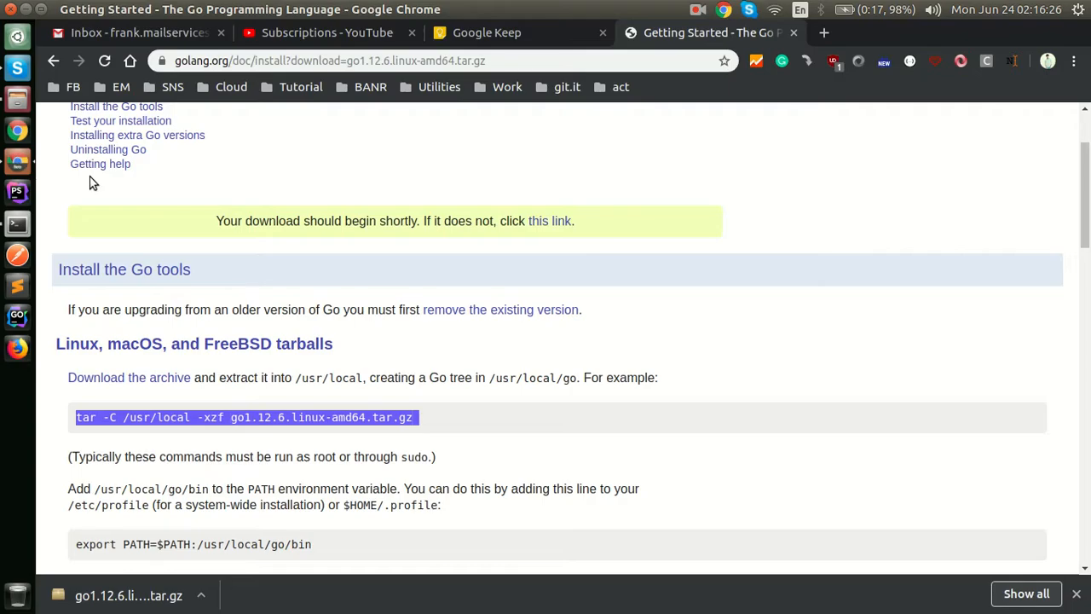
pyautogui.click(487, 32)
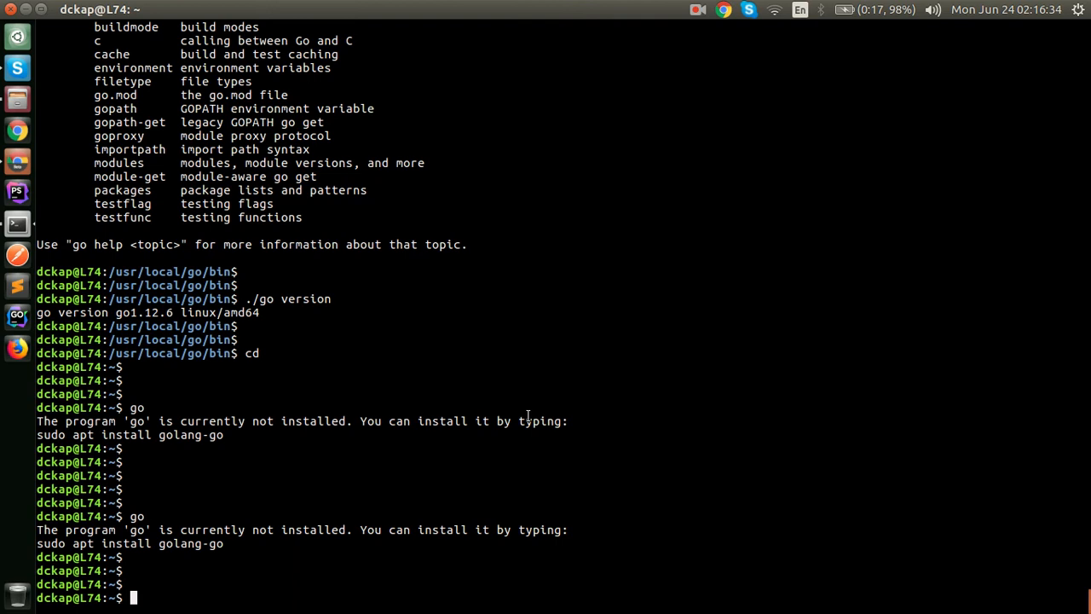
# - Go to /home/dckap and open .profile in nano
pyautogui.write('cd /')
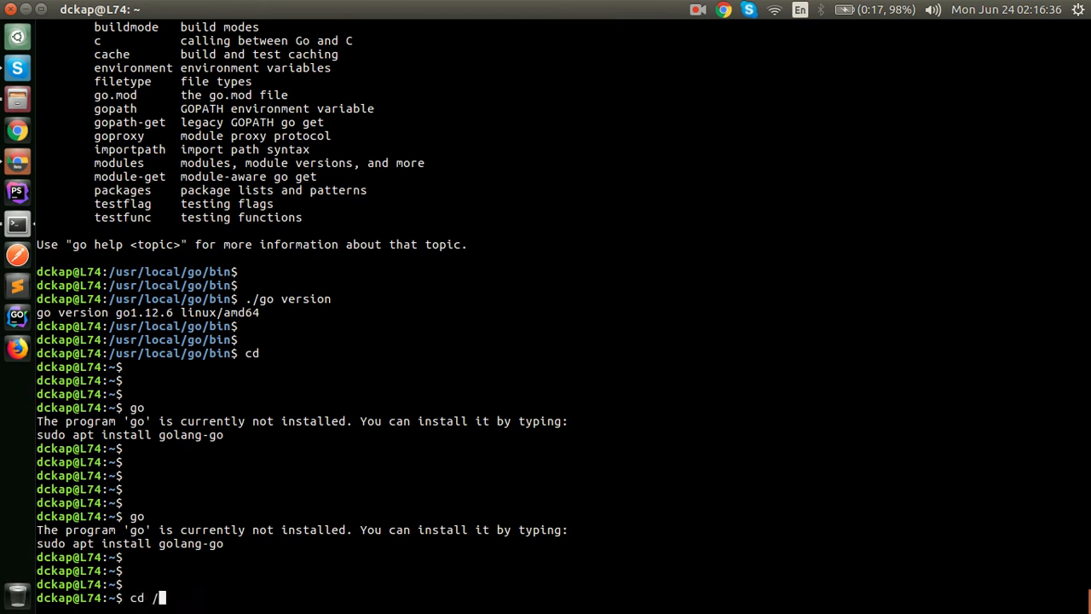
pyautogui.write('home/dckap/')
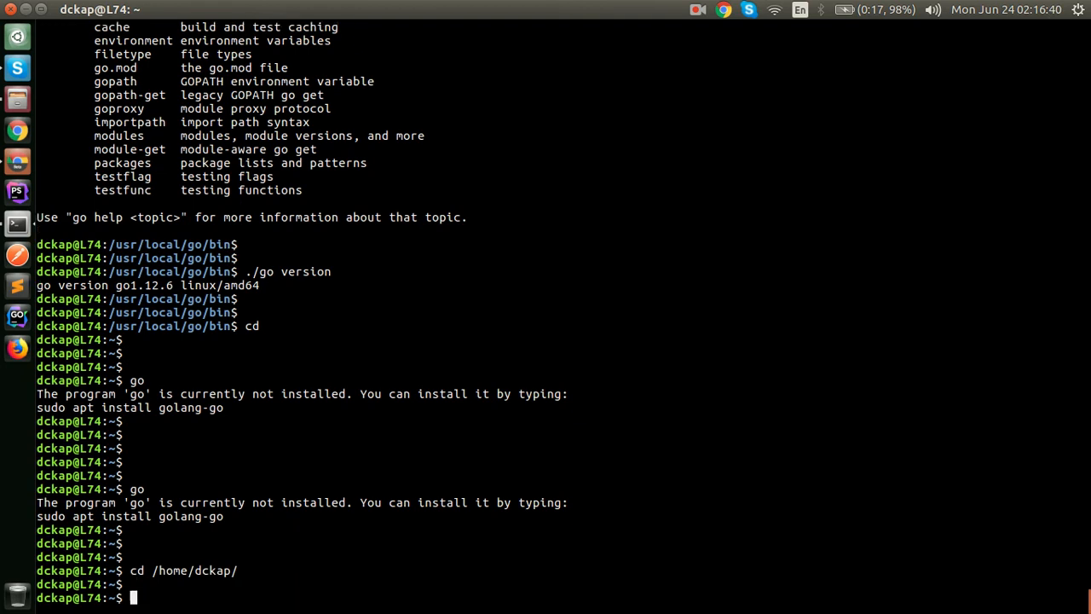
pyautogui.scroll(-3)
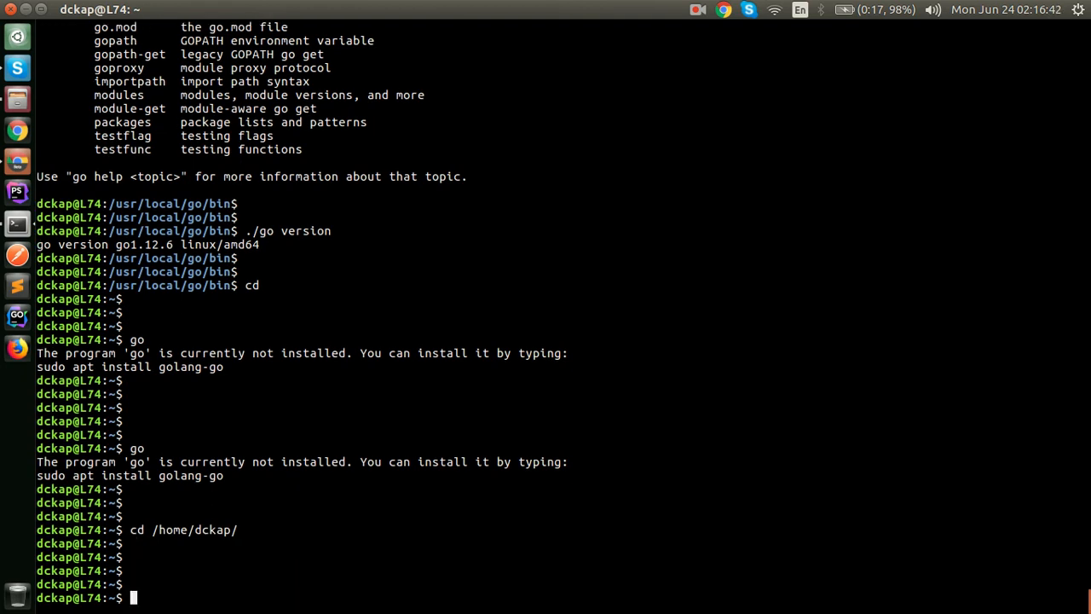
pyautogui.write('nano .')
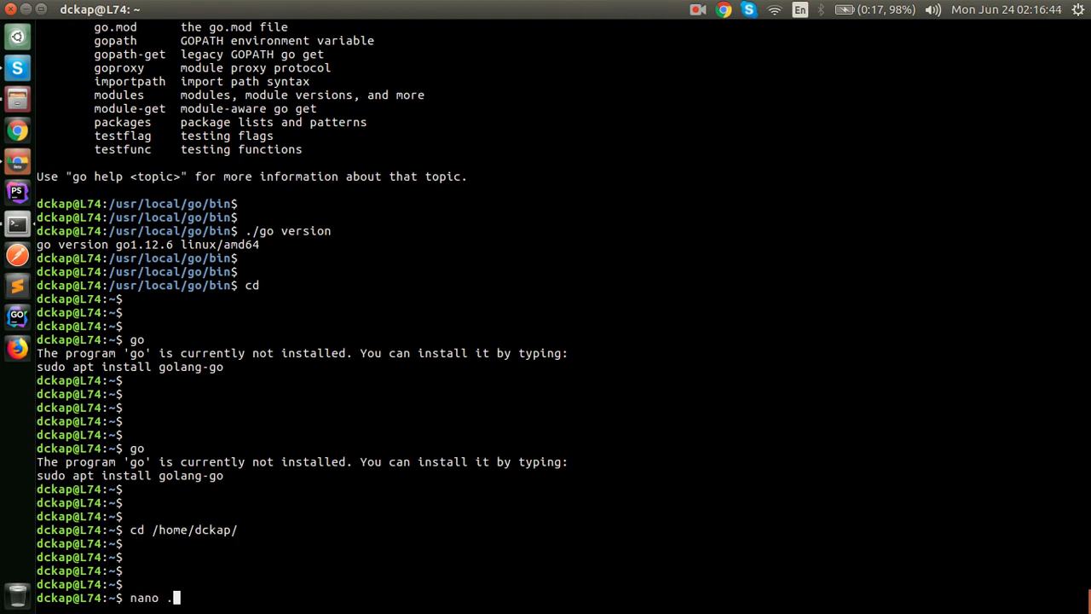
pyautogui.write('profile')
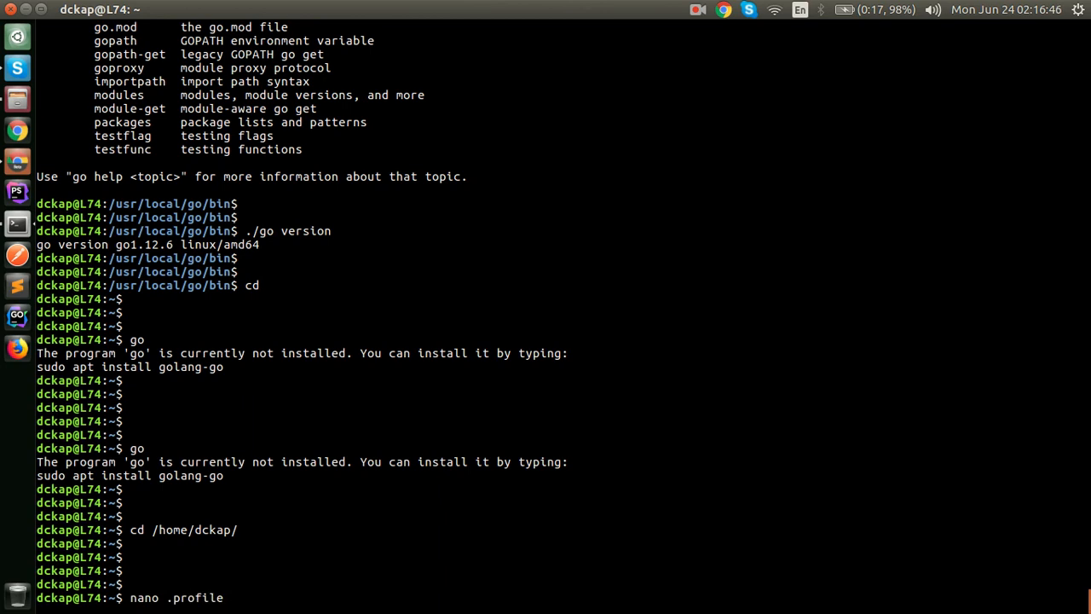
pyautogui.press('Return')
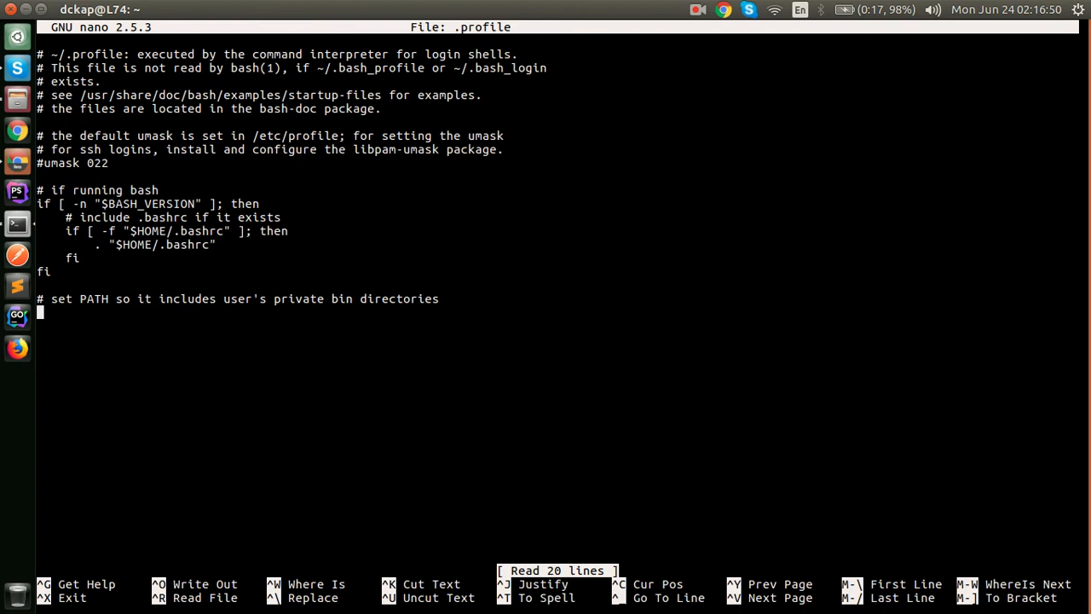
# - Add 'export GOPATH=$HOME/go' and the PATH export to .profile and save it
pyautogui.write('export GOPATH=$HOME/go')
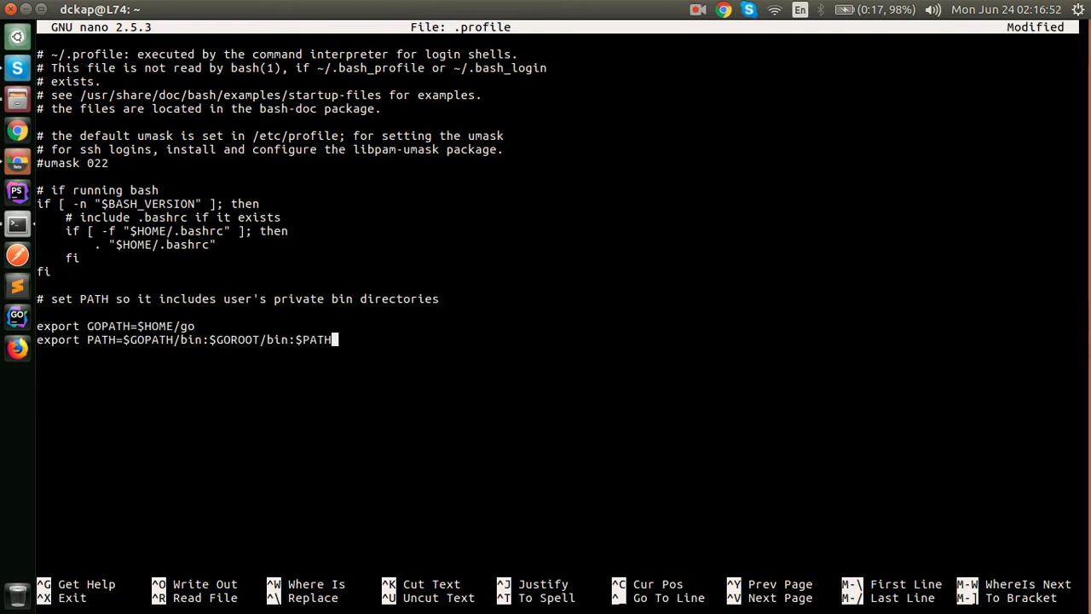
pyautogui.press('ctrl+o')
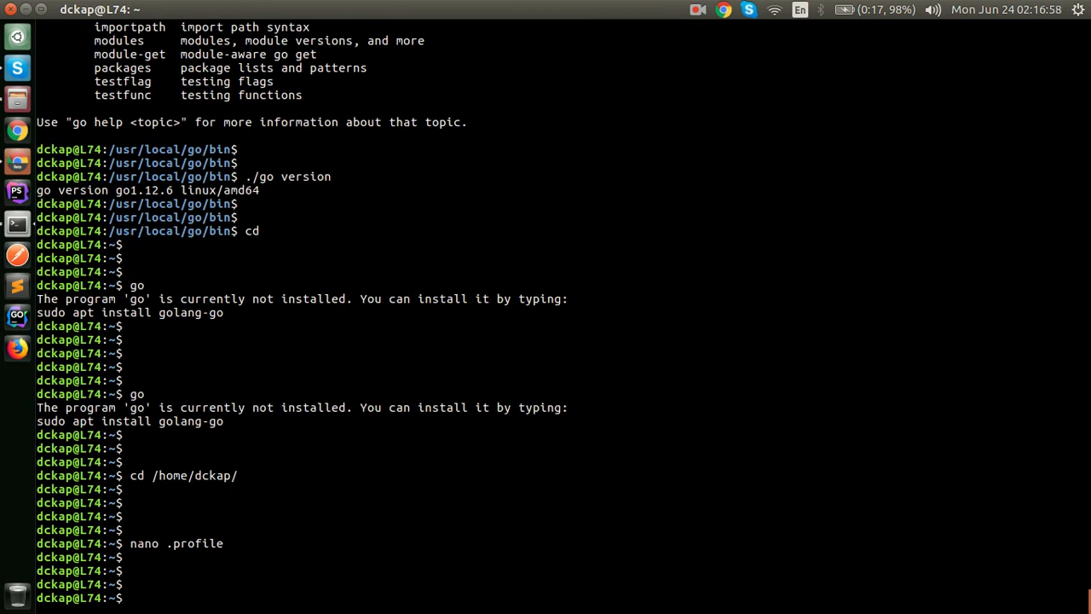
# - Edit ~/.bashrc in nano, add the GOPATH and PATH export lines at the bottom, and save
pyautogui.write('nano')
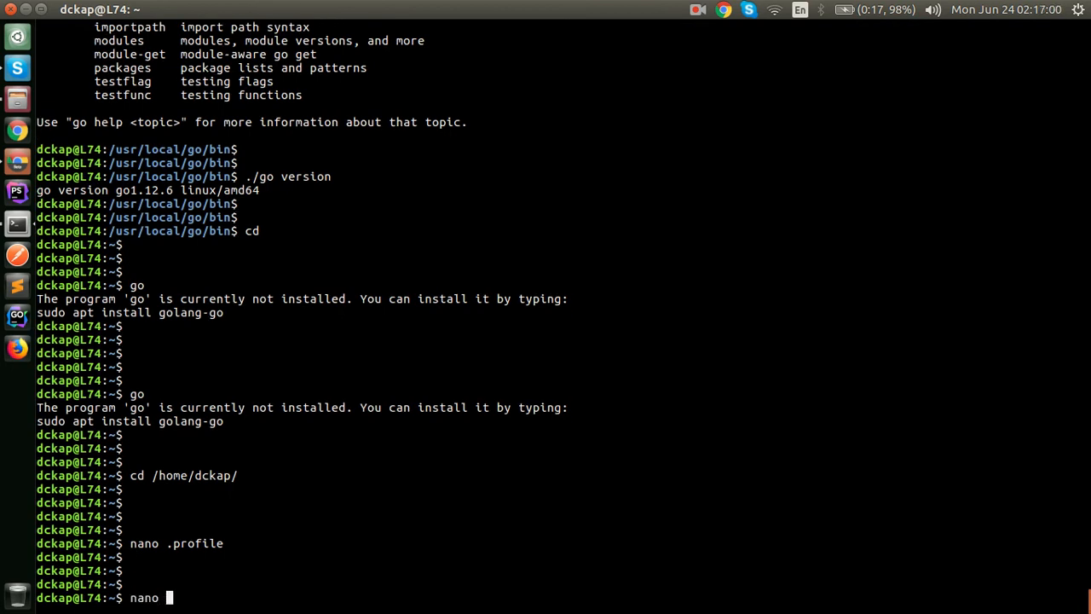
pyautogui.write('.bash')
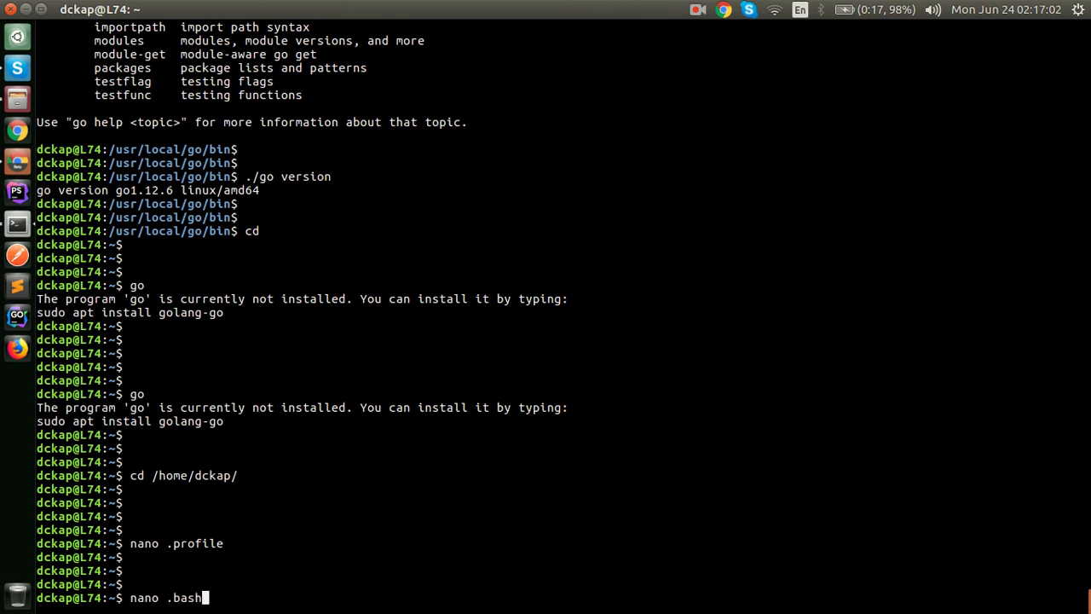
pyautogui.press('Return')
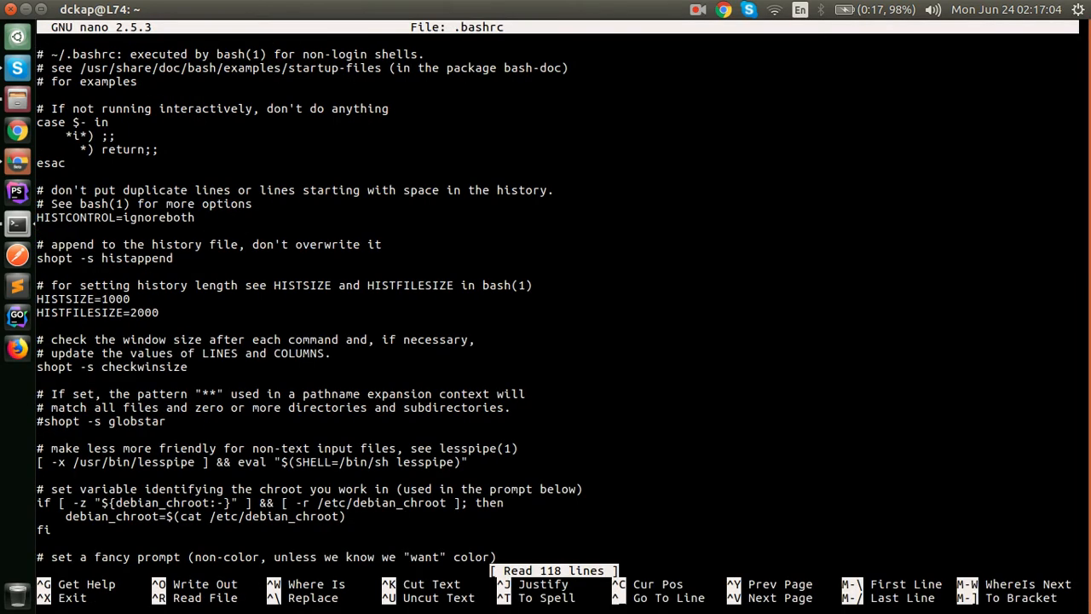
pyautogui.scroll(-3)
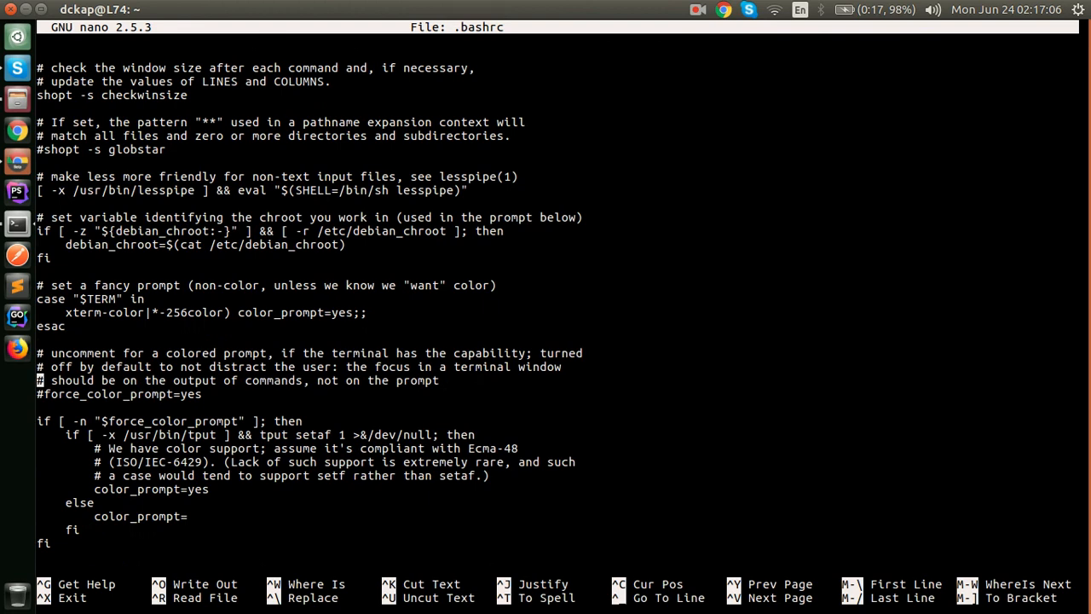
pyautogui.scroll(-3)
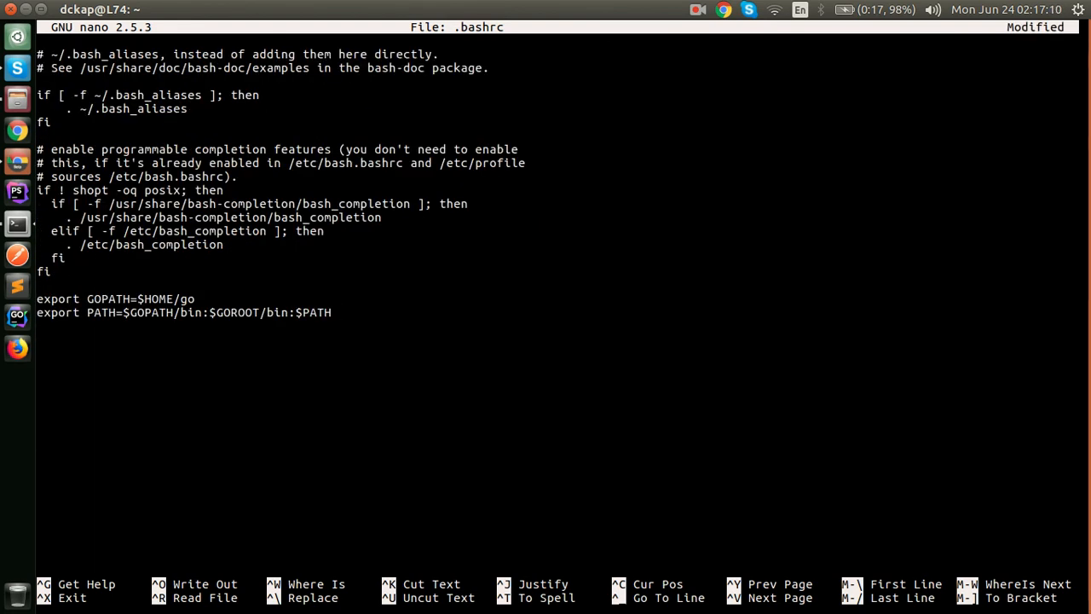
pyautogui.press('ctrl+o')
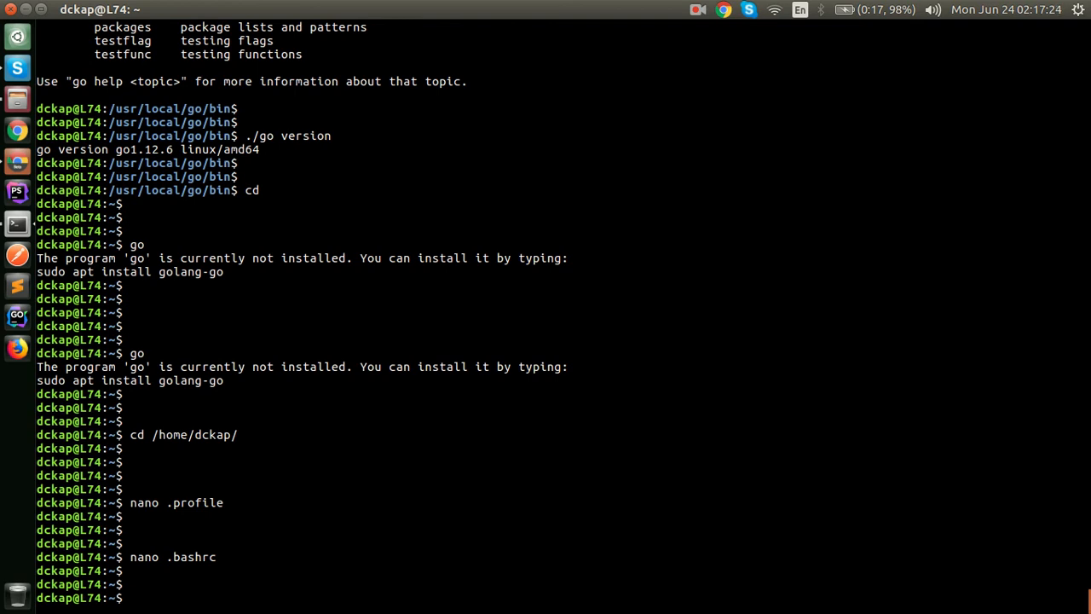
# - Source .profile and .bashrc, then run go — it still reports not installed
pyautogui.write('source .profile')
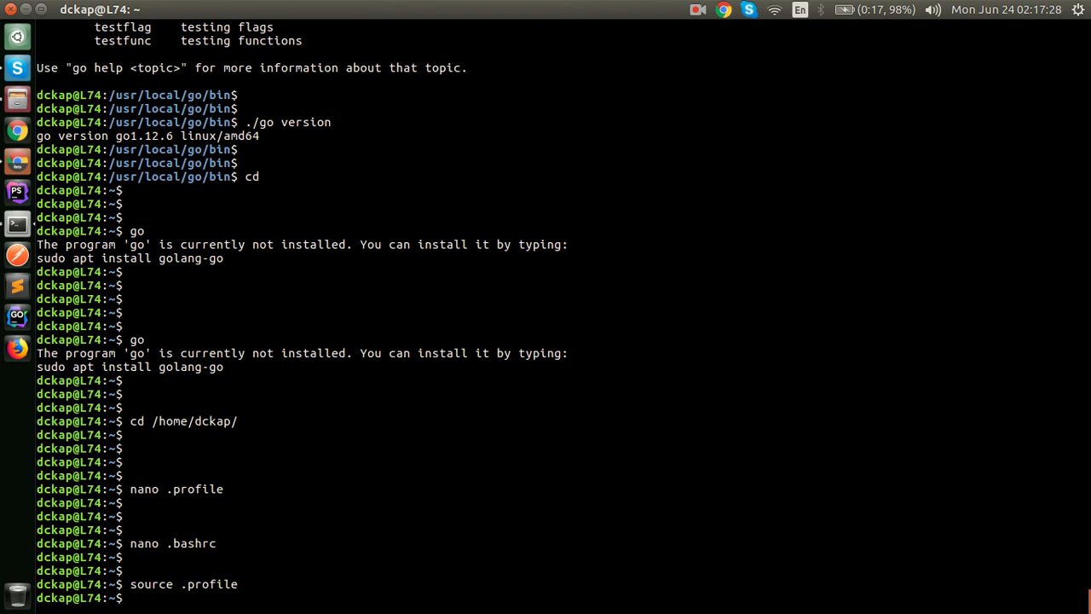
pyautogui.write('source')
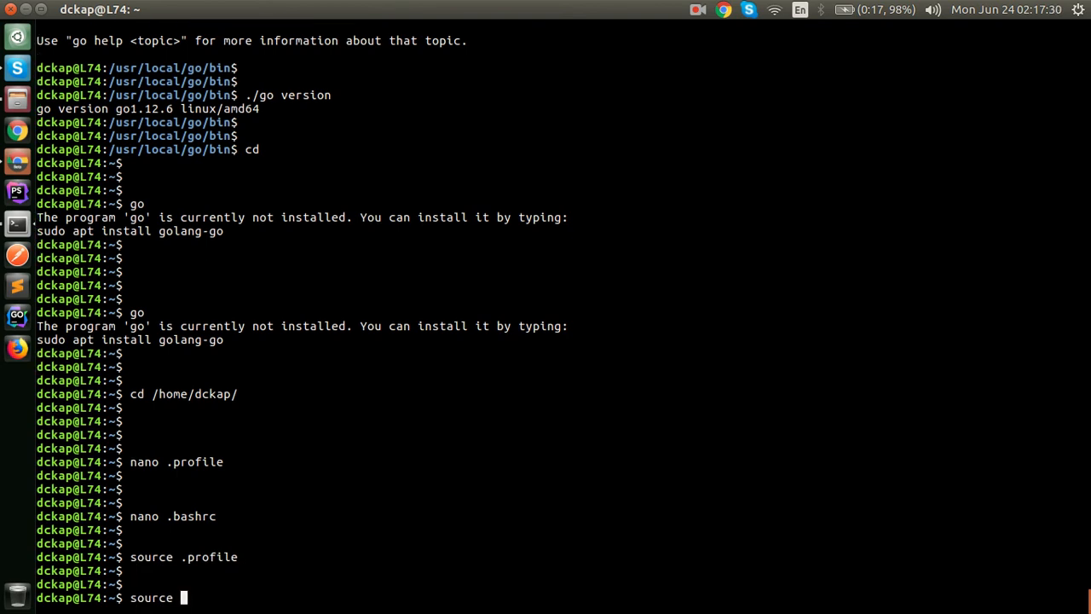
pyautogui.write('.bashrc')
pyautogui.write('go')
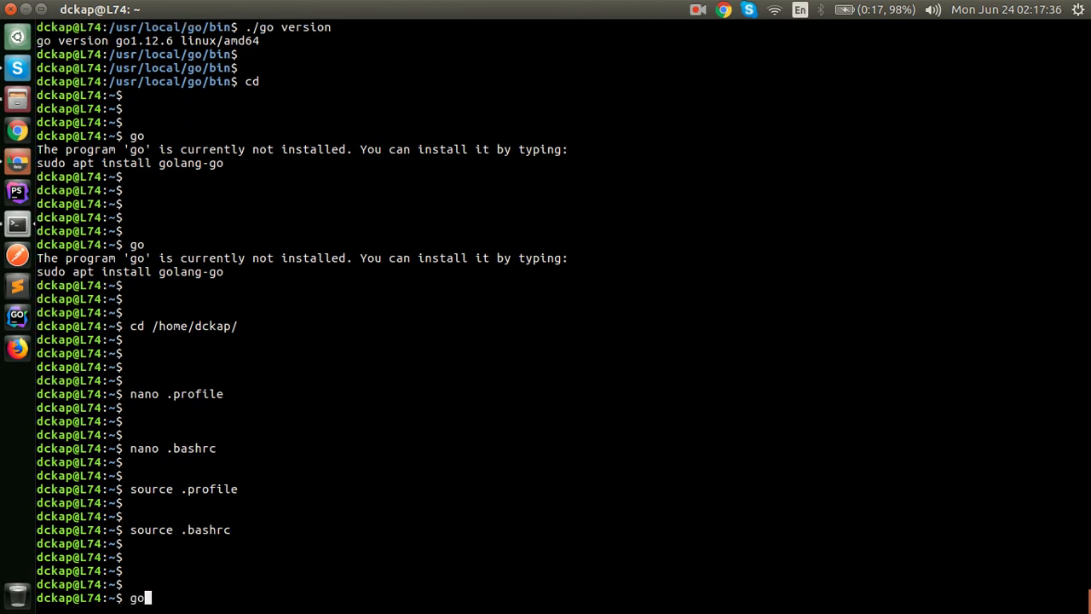
pyautogui.press('Return')
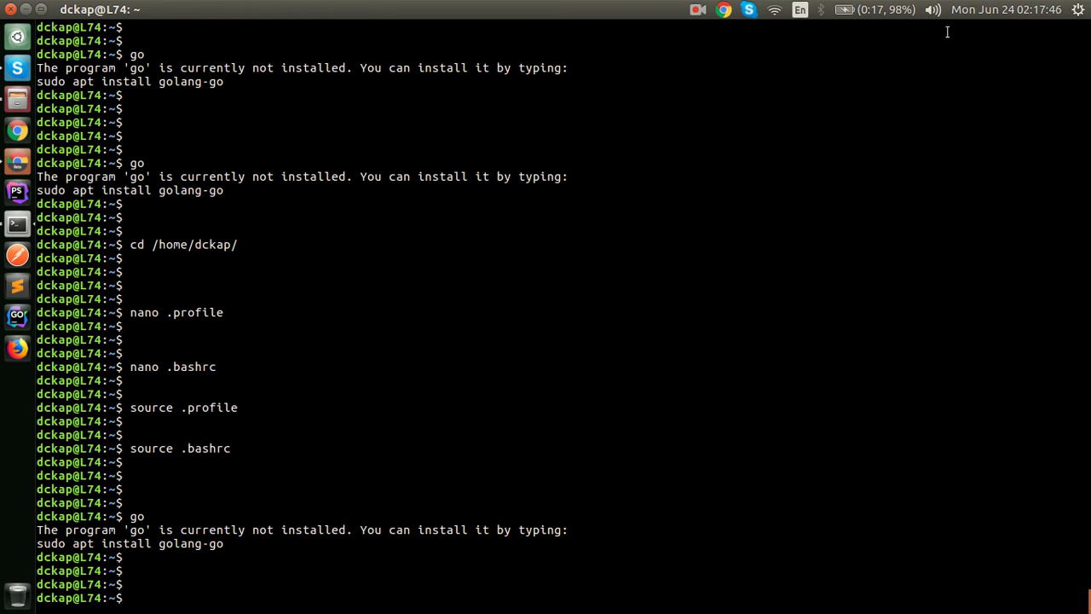
pyautogui.click(1078, 10)
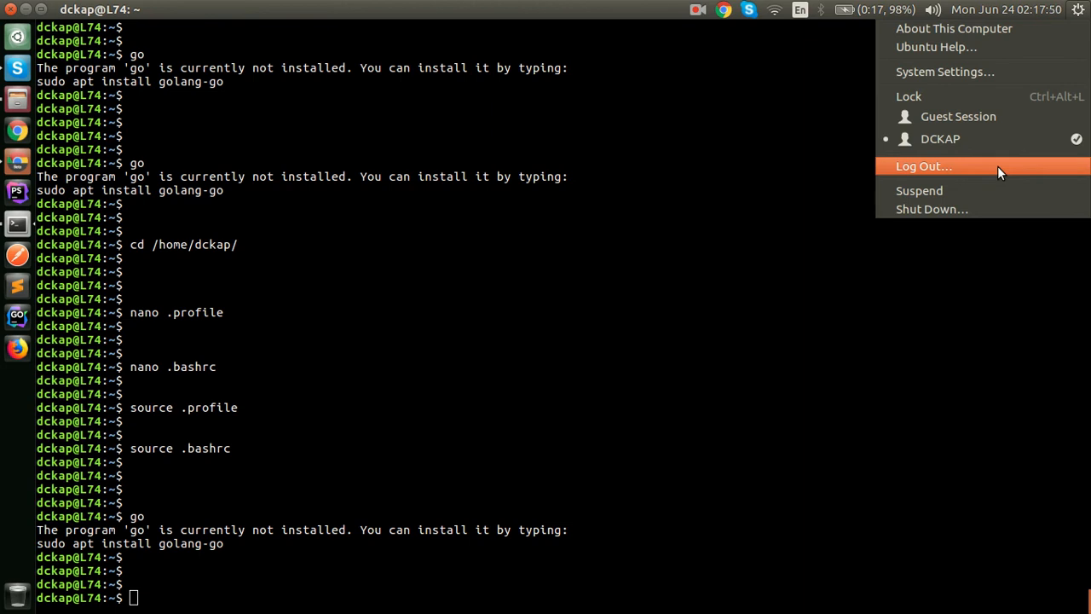
pyautogui.moveTo(689, 250)
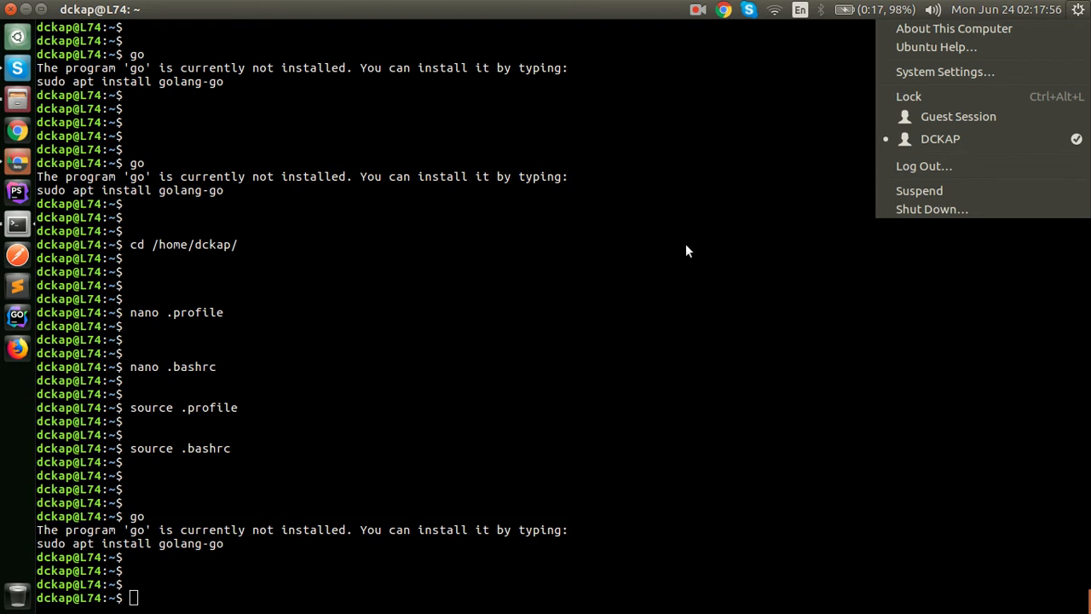
pyautogui.click(685, 248)
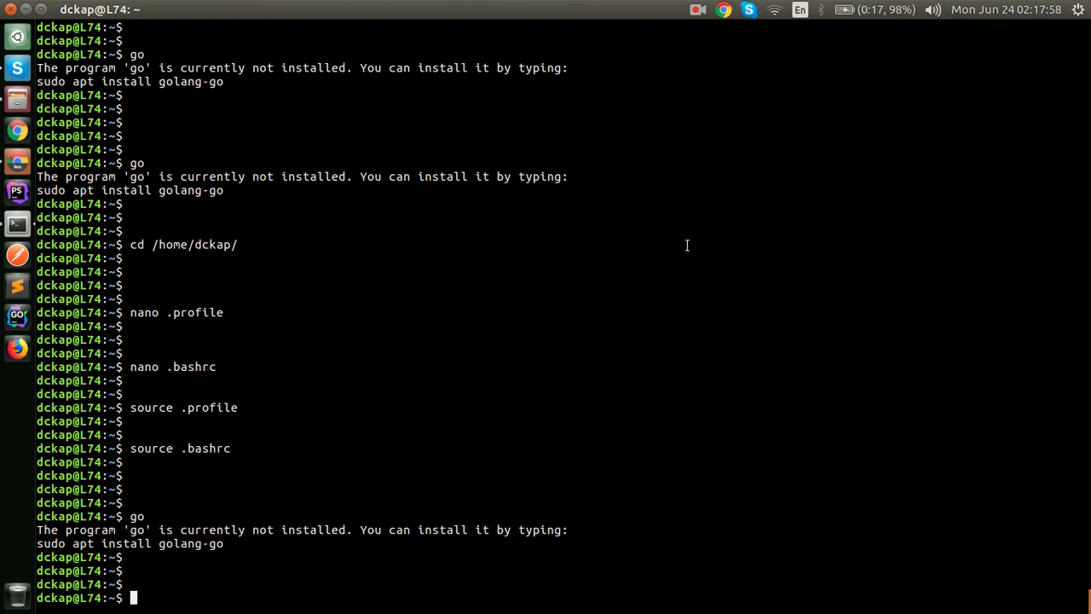